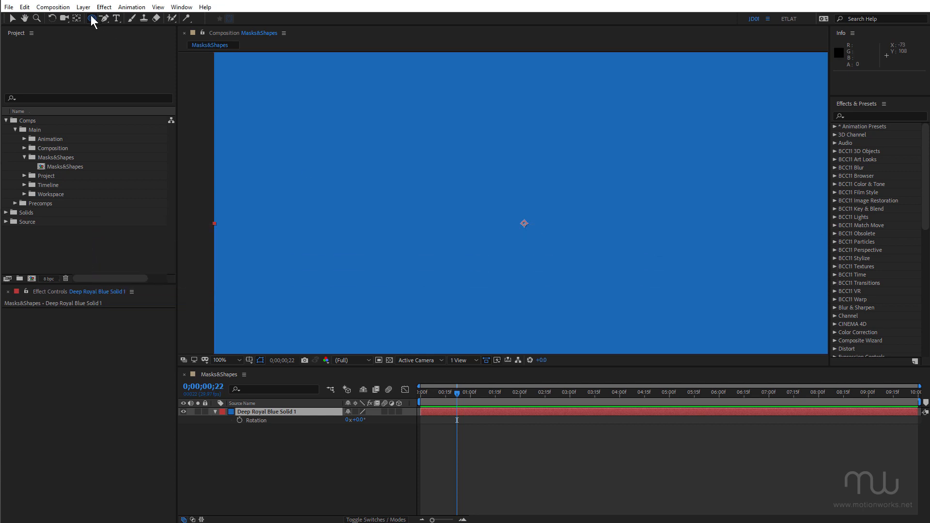
Cycle through the shape and pen tool variants and settle on the Ellipse Tool
click(93, 19)
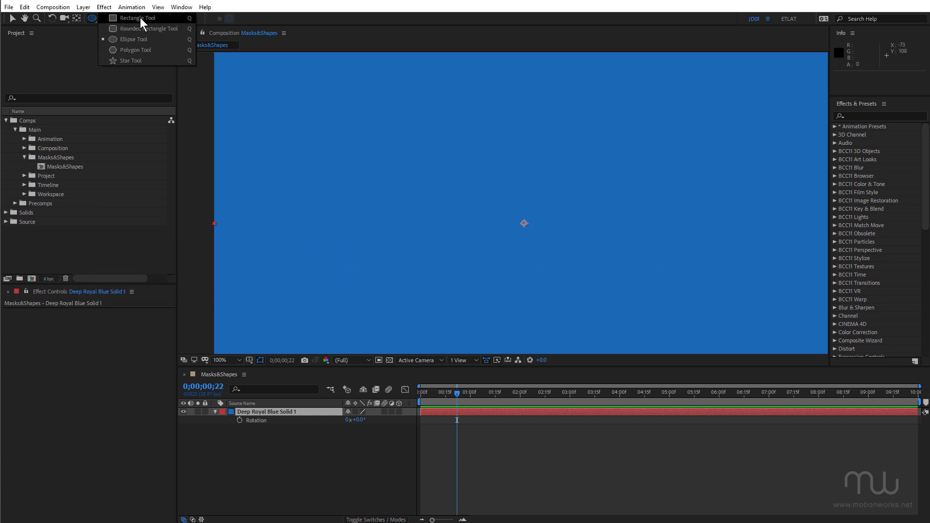
mouse_move(148, 29)
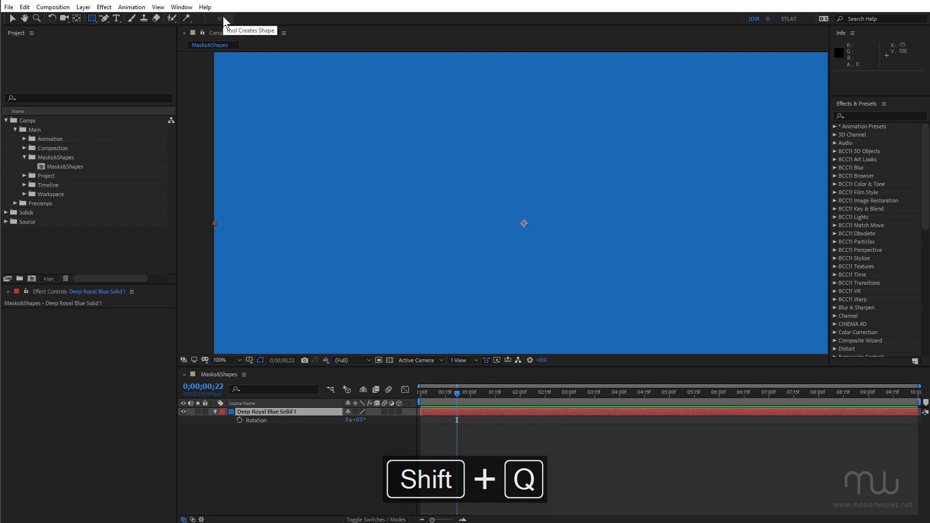
click(91, 19)
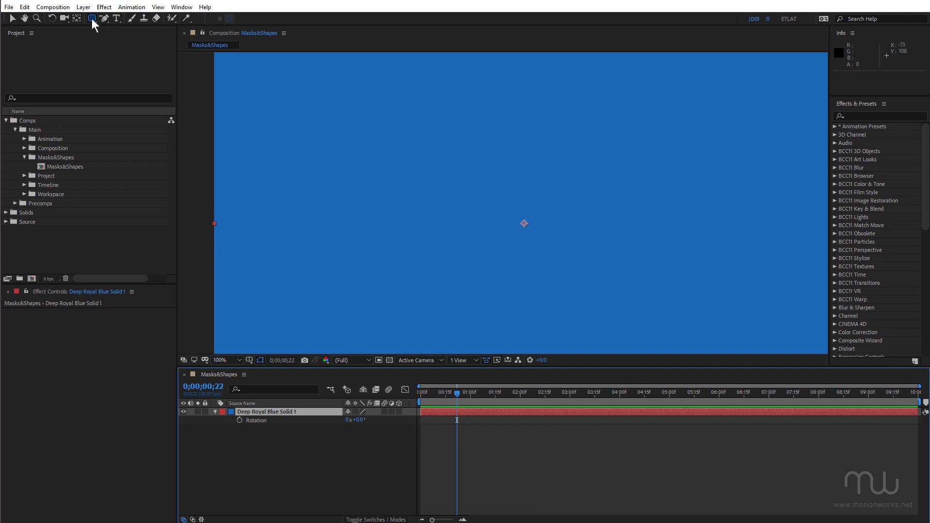
key(alt)
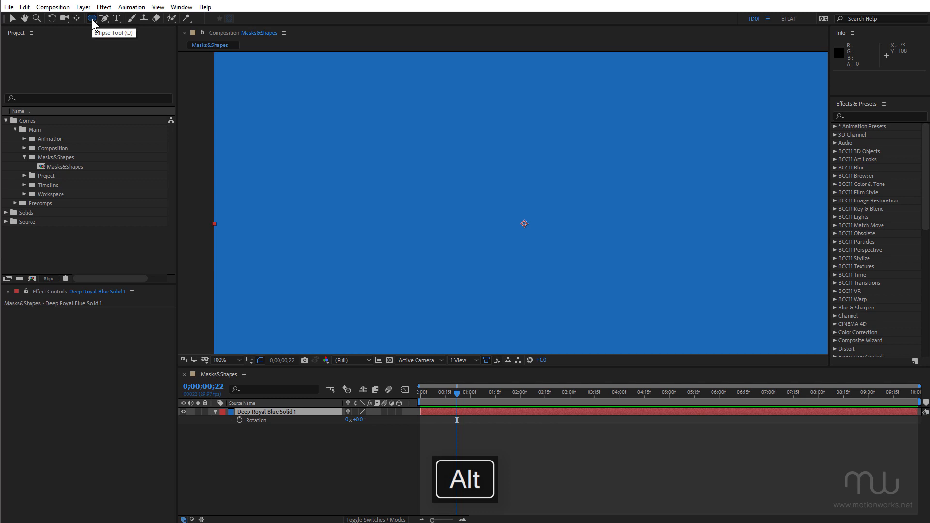
click(92, 18)
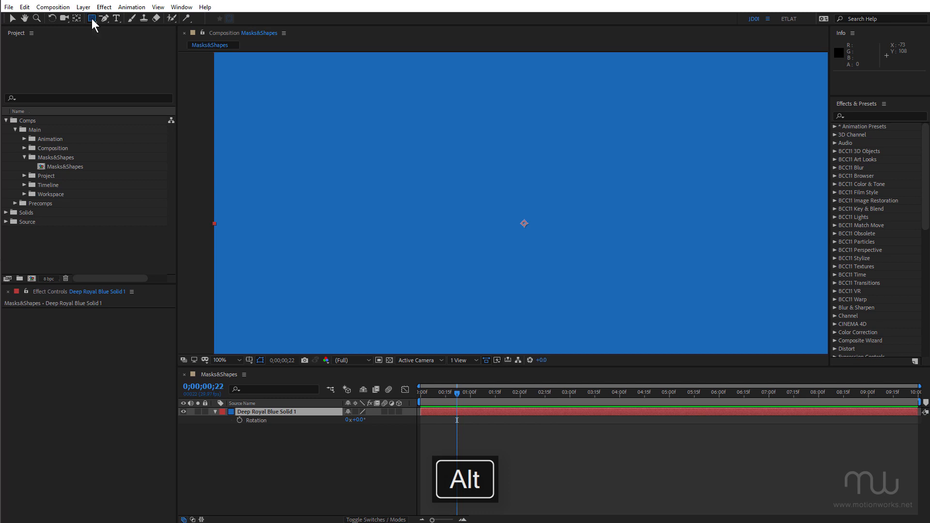
mouse_move(106, 18)
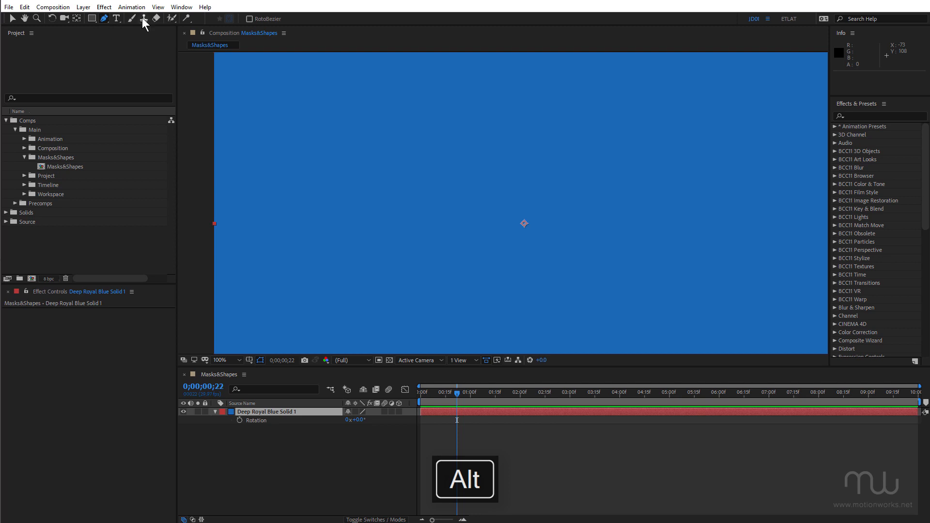
click(187, 18)
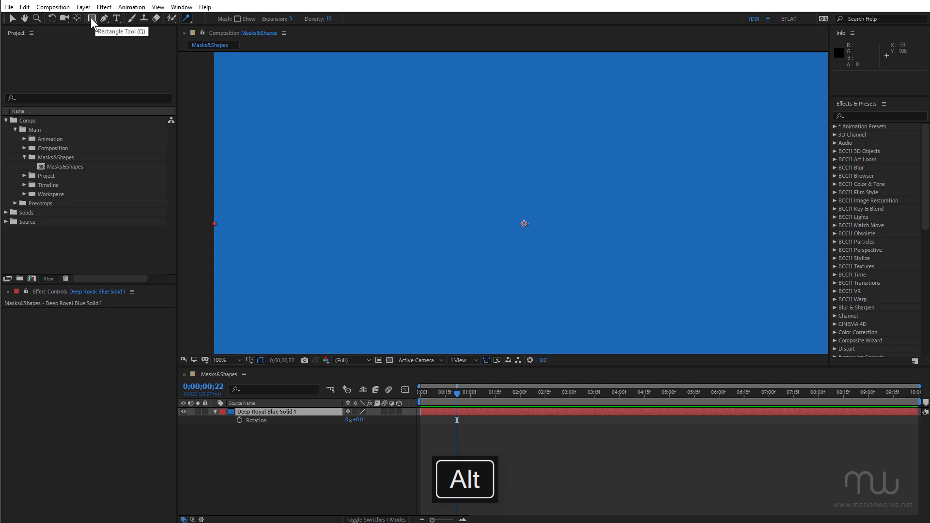
click(92, 18)
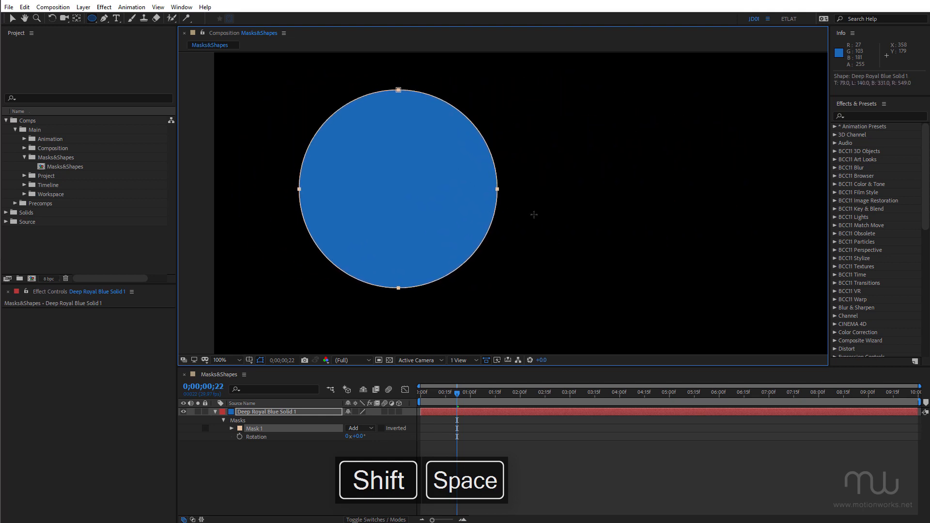
Draw a circular mask on the blue solid, repositioning it while dragging
drag(397, 190, 338, 196)
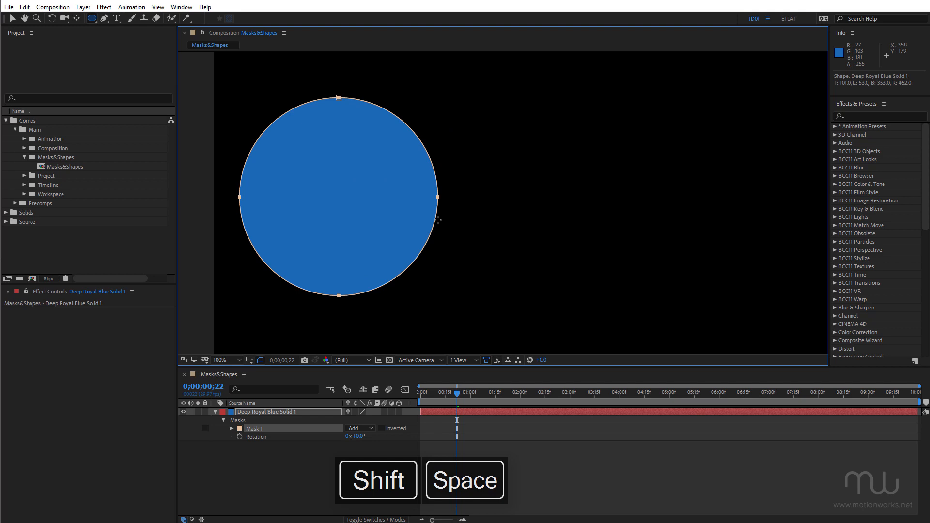
key(alt)
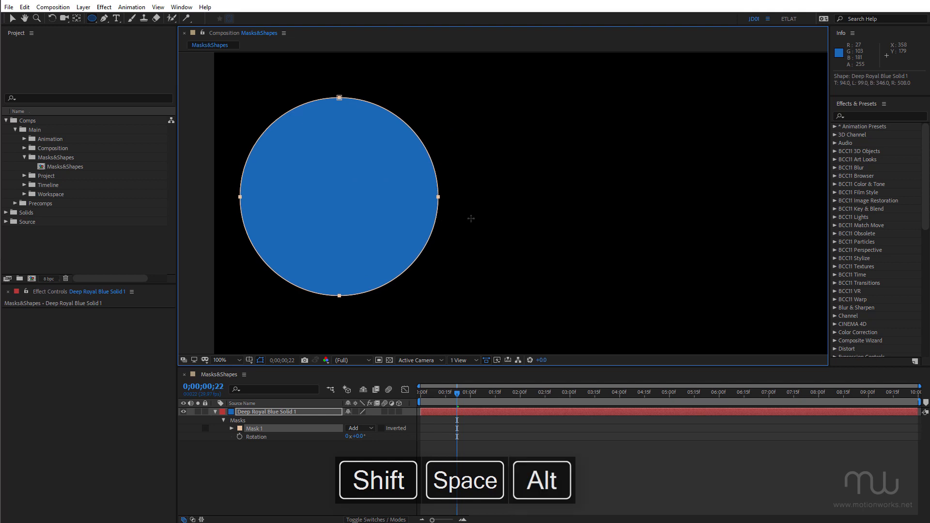
drag(340, 196, 471, 201)
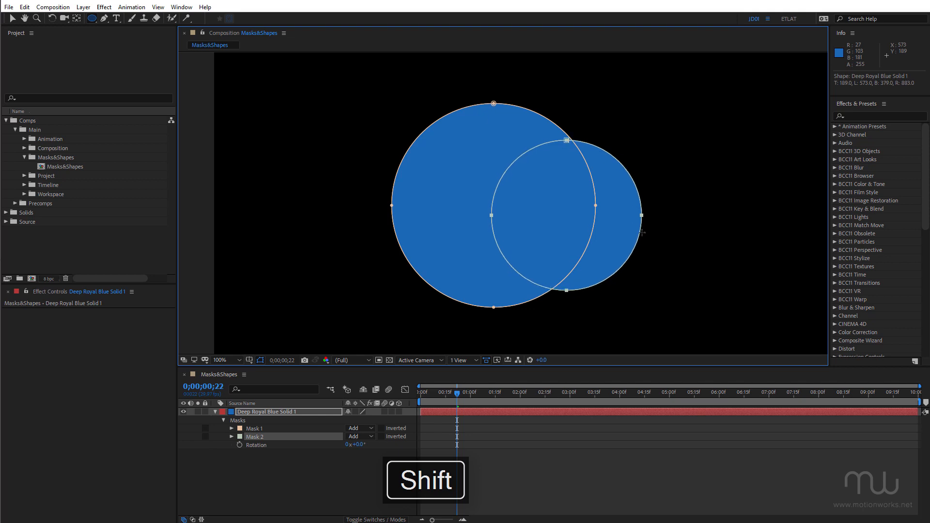
Draw a second circular mask and step its mode through Add, Lighten, Subtract, None to Intersect
key(n)
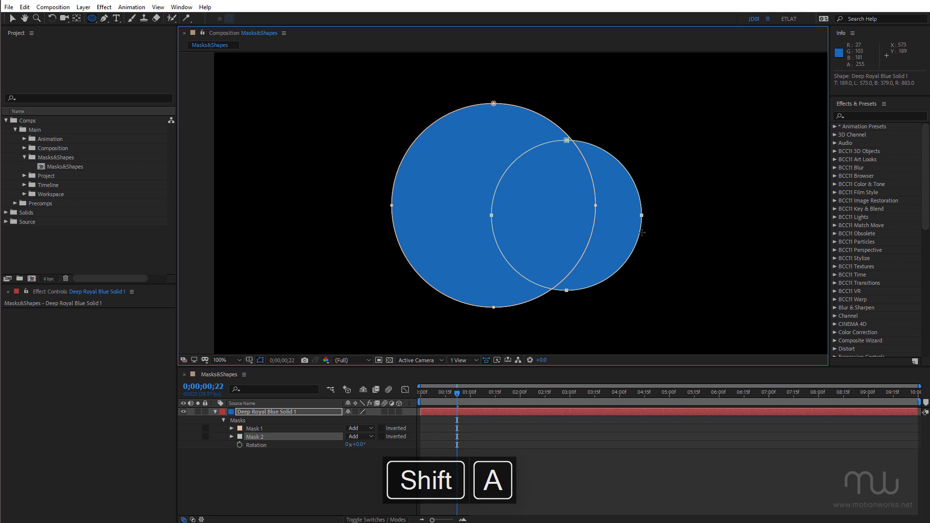
key(a)
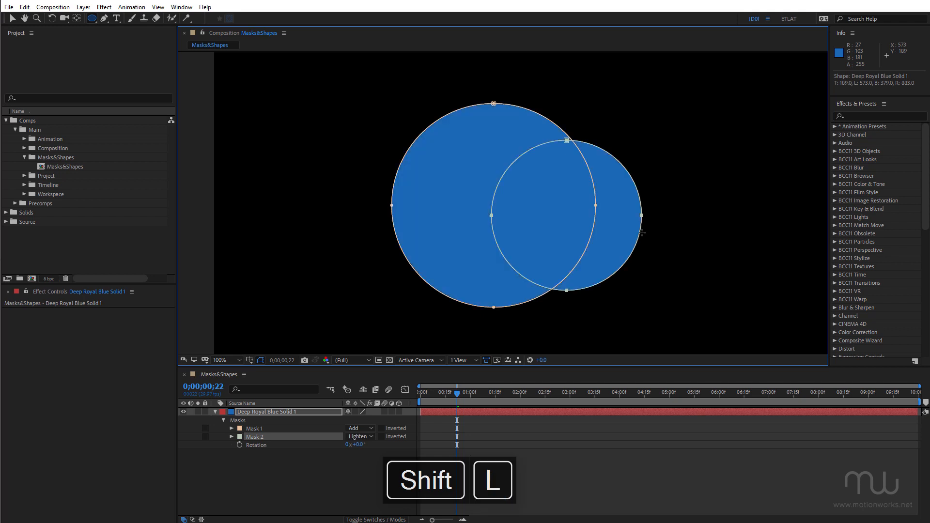
key(l)
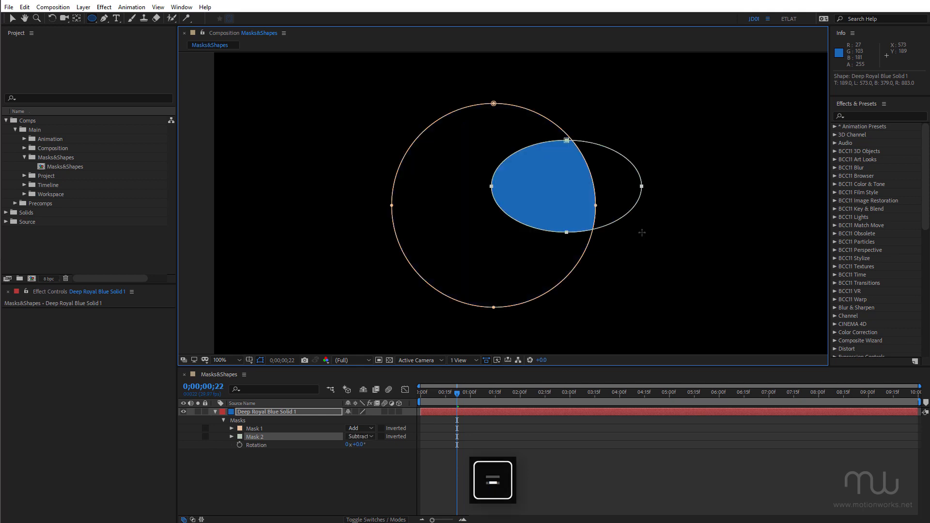
click(358, 436)
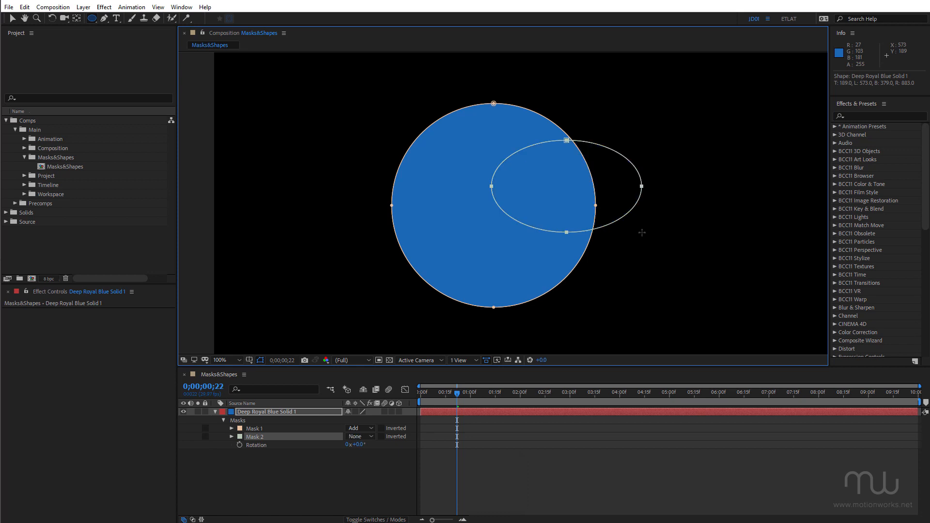
click(358, 436)
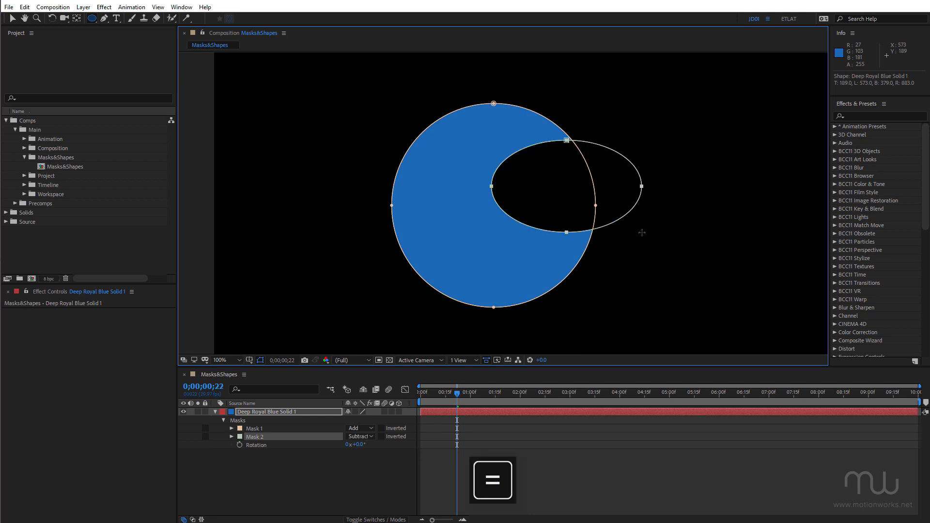
click(358, 437)
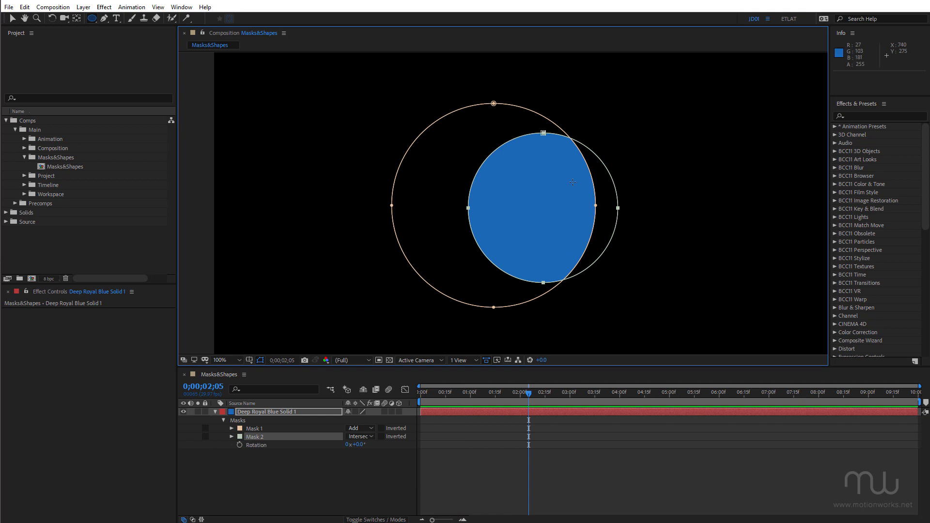
mouse_move(466, 253)
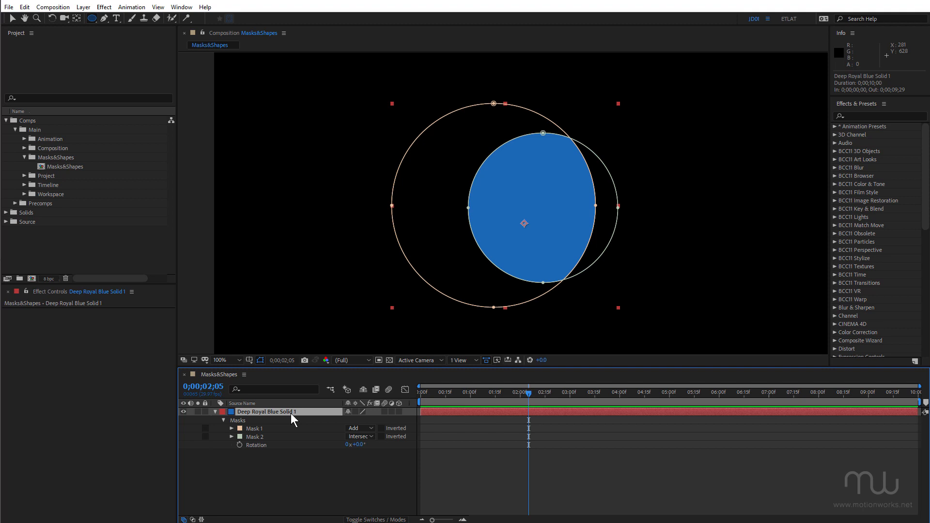
Show the composition guides and turn on snapping to them
key(ctrl+;)
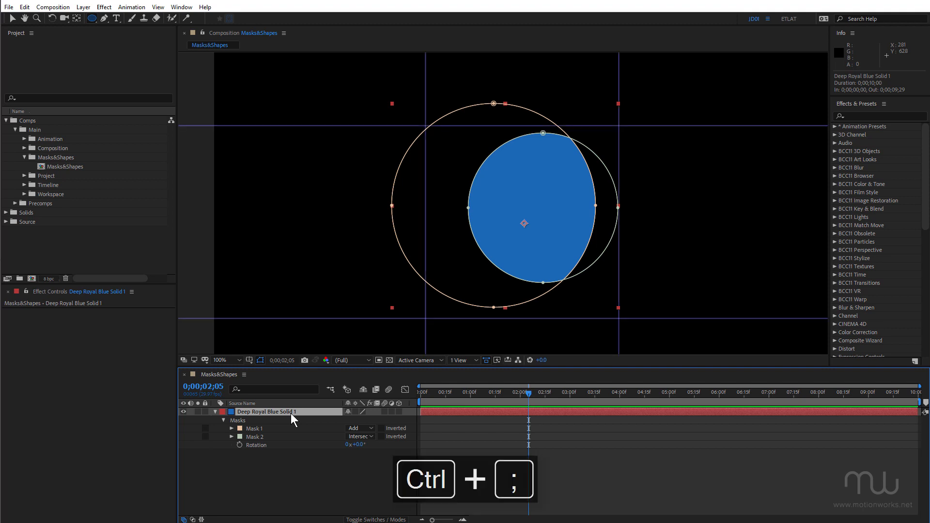
key(ctrl+;)
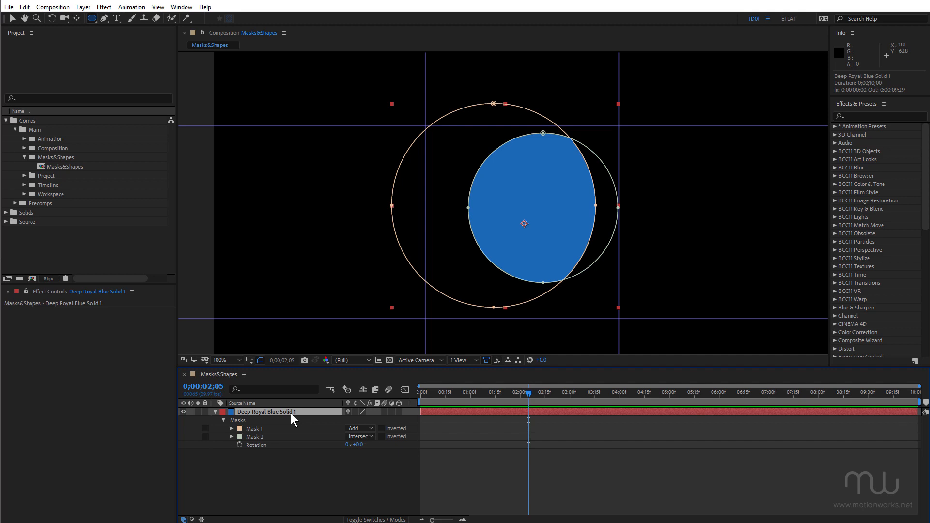
key(ctrl+shift+;)
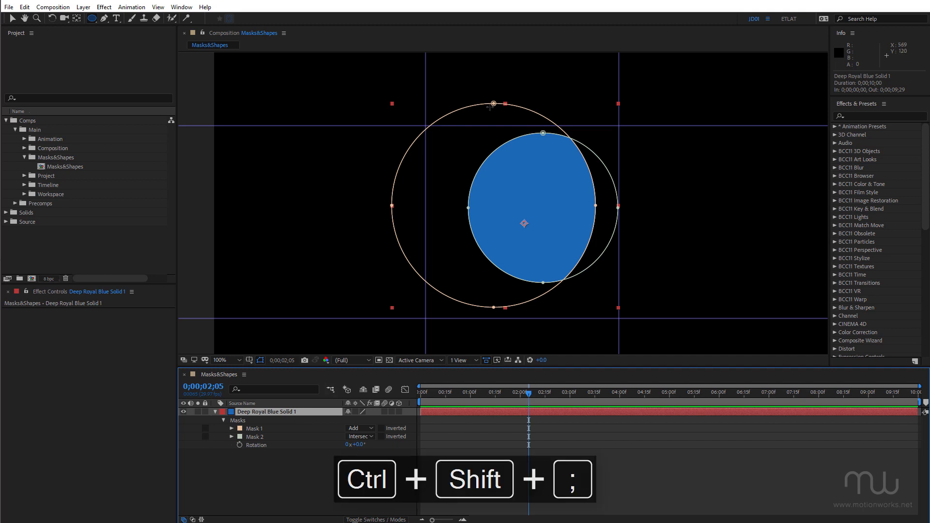
key(v)
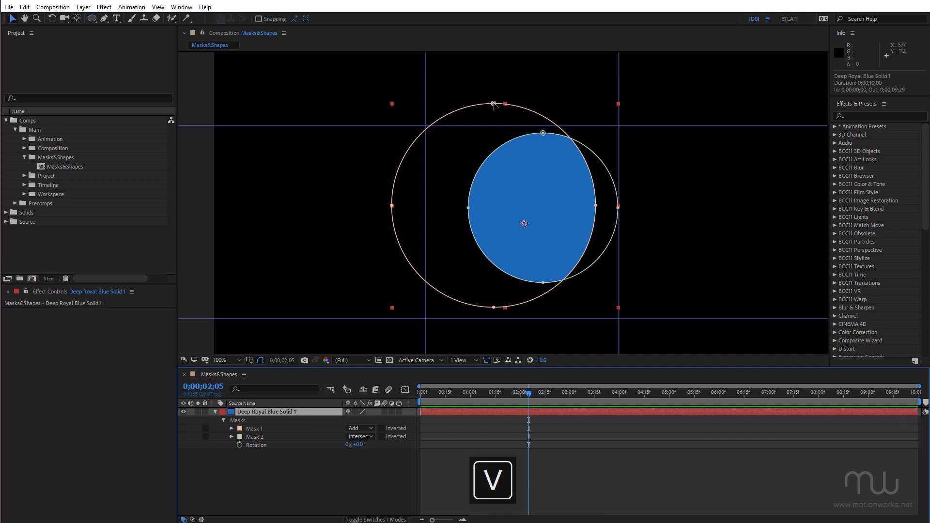
Snap Mask 1's points to the guides as a sharp square, then move Mask 2 beside it in Add mode
drag(495, 104, 617, 125)
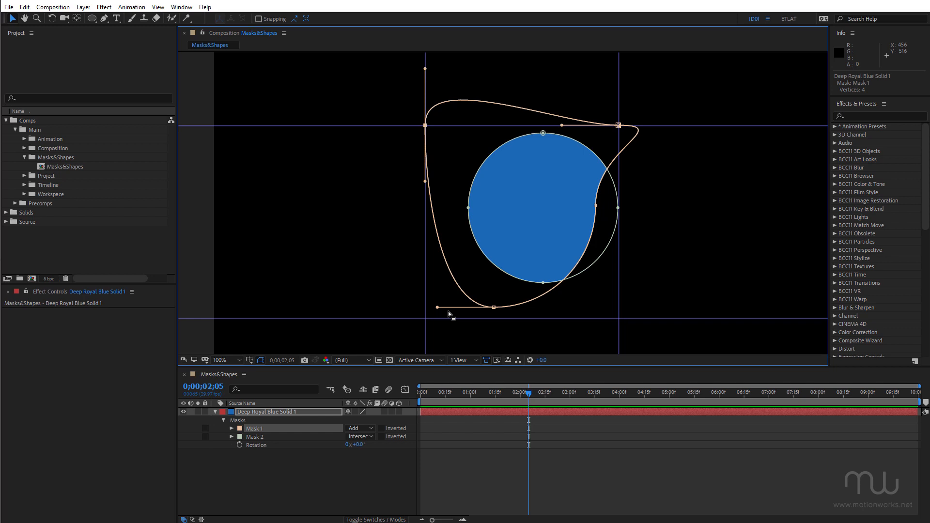
drag(449, 314, 506, 299)
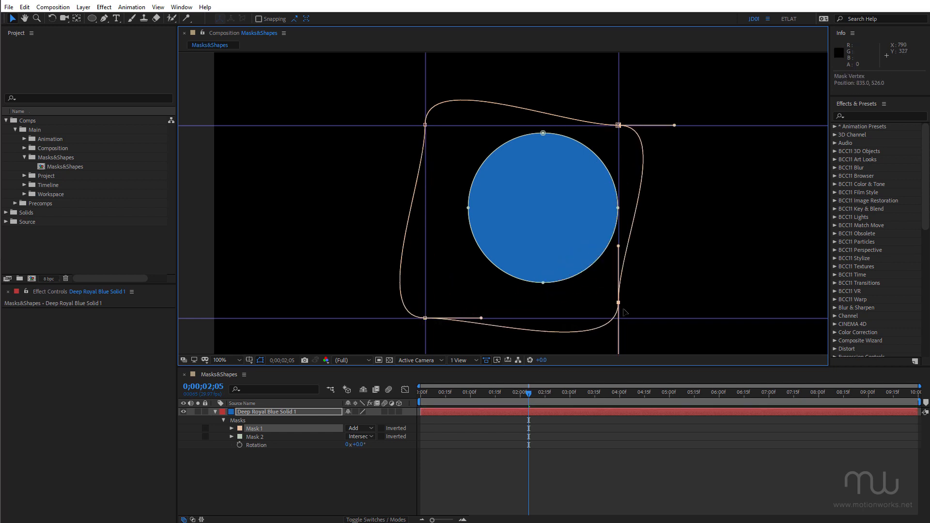
key(ctrl+a)
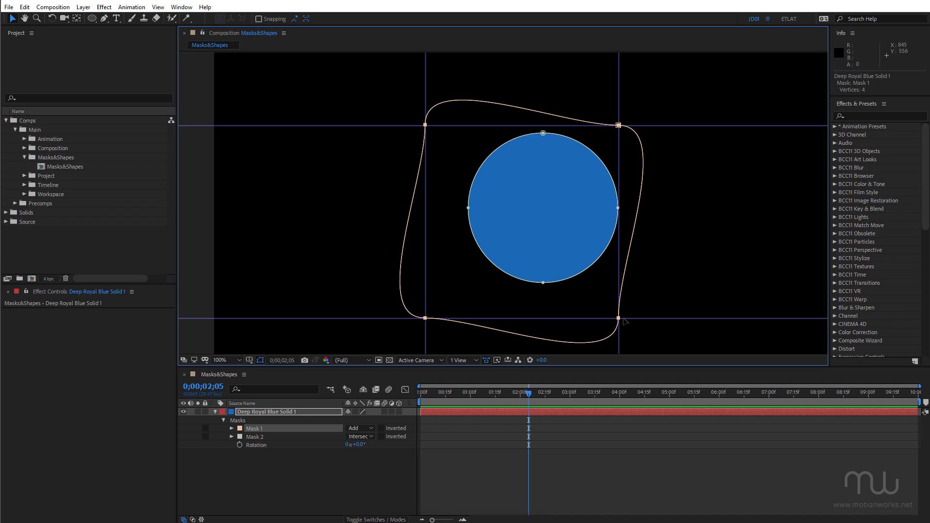
key(alt+ctrl)
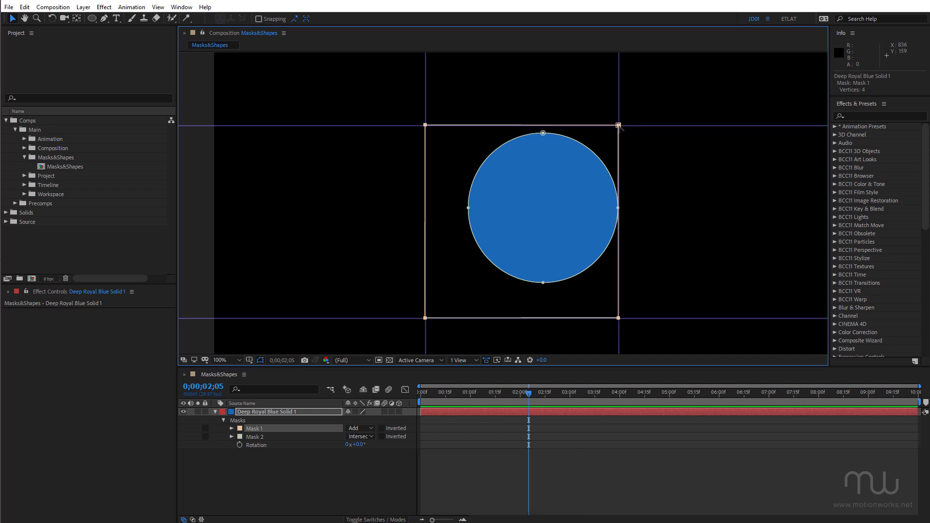
click(359, 437)
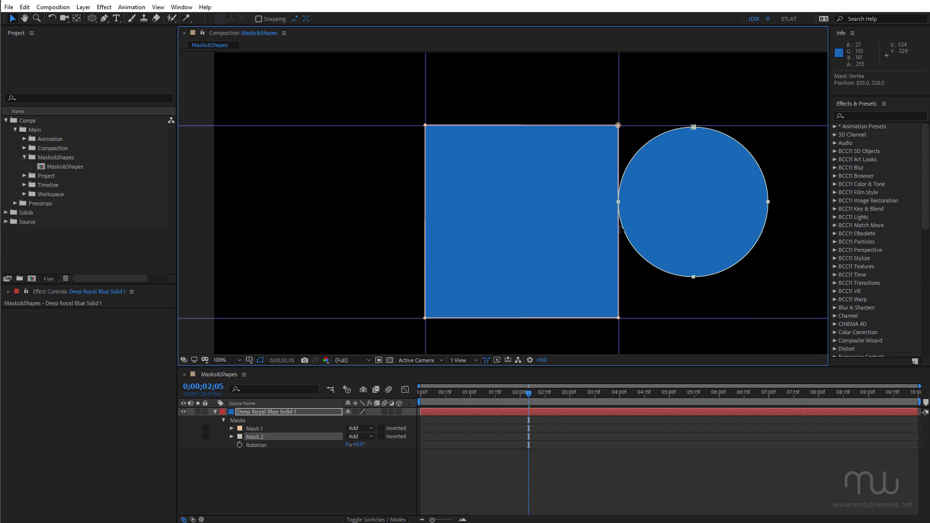
drag(695, 201, 480, 124)
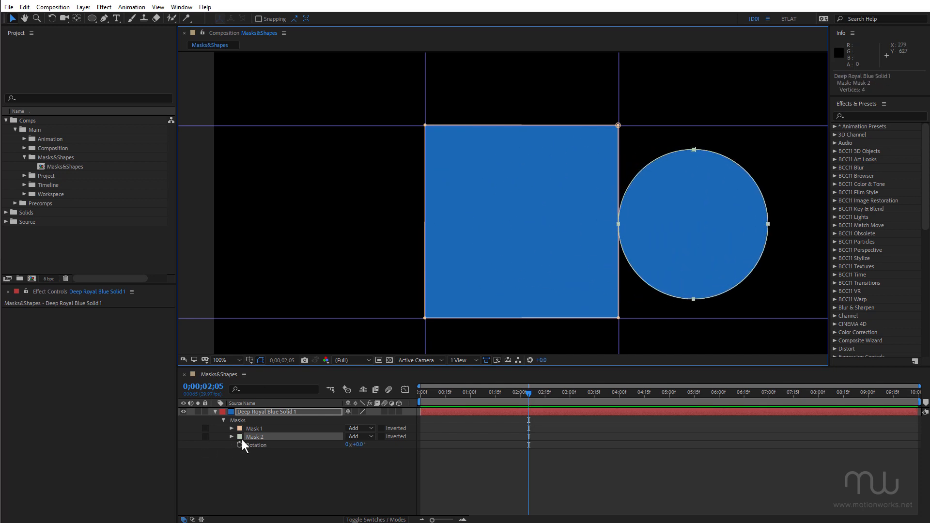
click(254, 428)
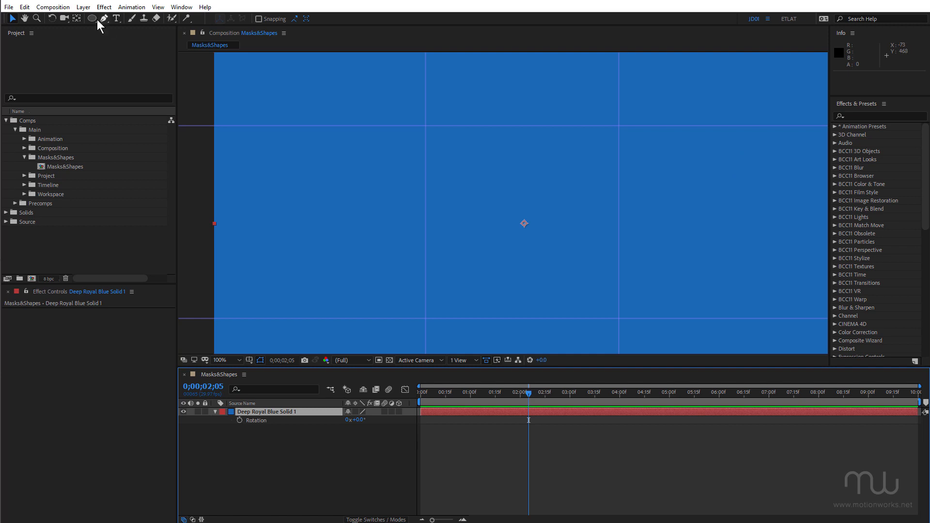
click(93, 18)
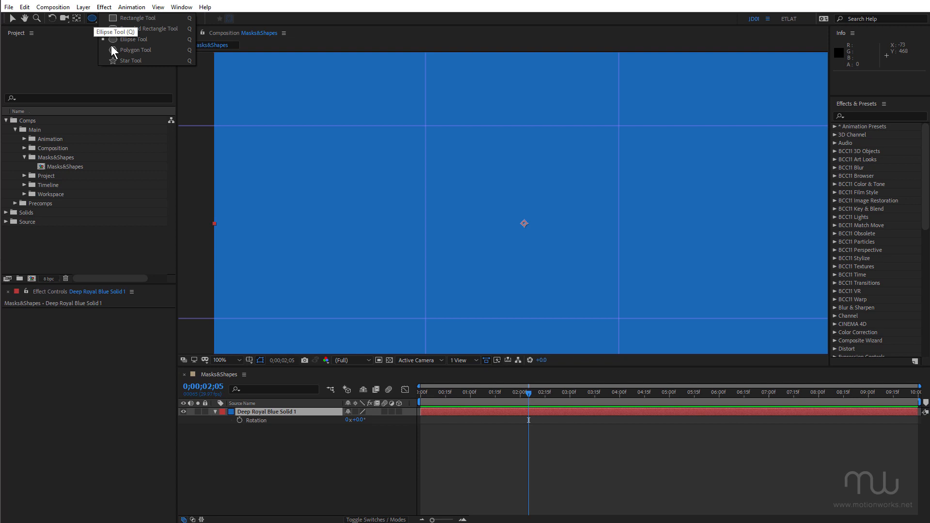
click(129, 60)
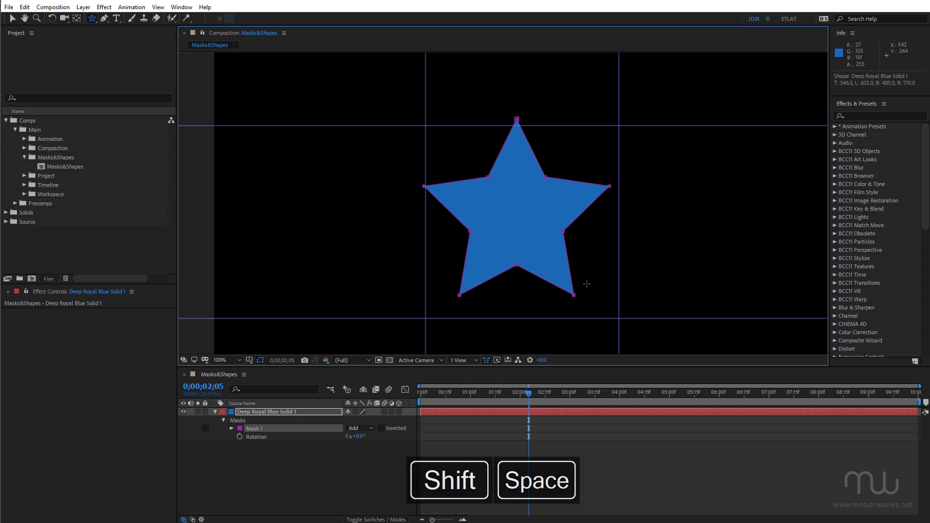
drag(586, 283, 591, 296)
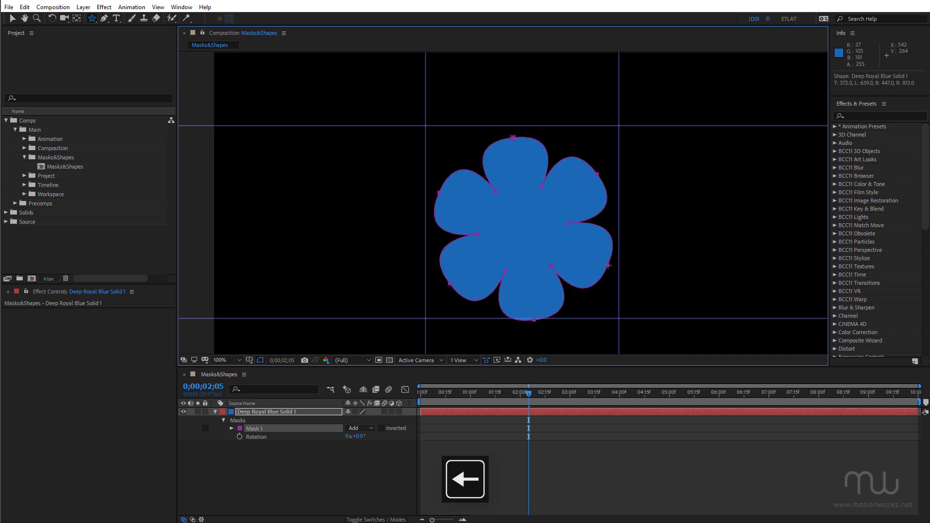
key(ctrl+z)
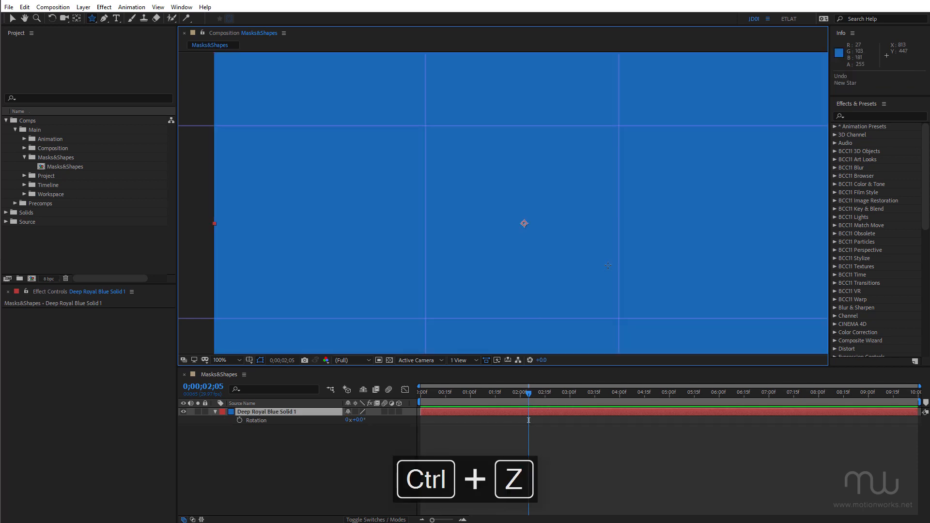
click(91, 18)
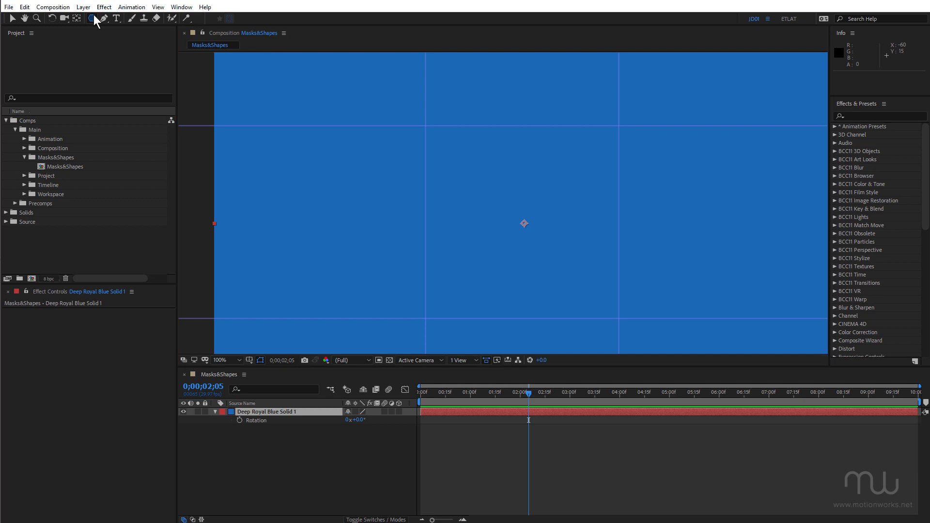
Draw and resize a rounded-rectangle mask on the blue solid near the centre
click(90, 18)
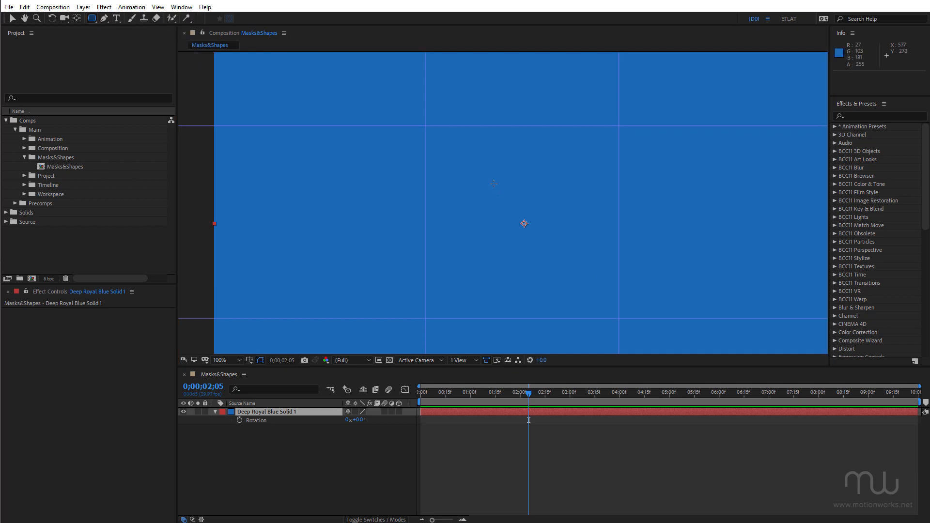
drag(425, 130, 599, 306)
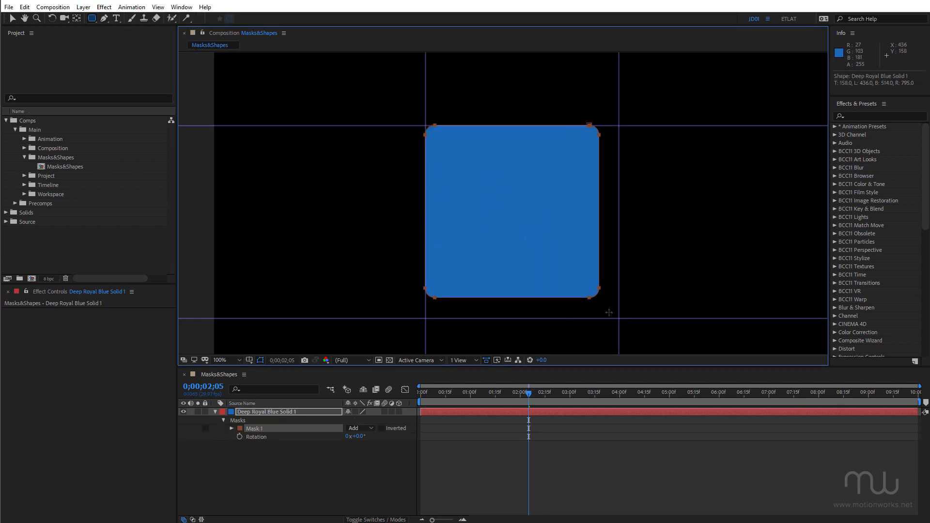
drag(597, 293, 608, 315)
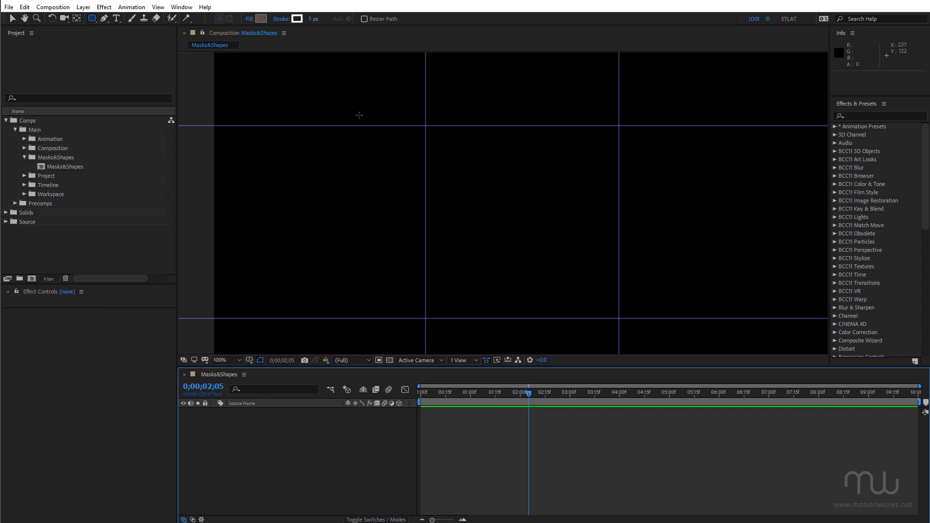
Draw a white-outlined rounded square as Shape Layer 1, enlarge it, then delete it
drag(426, 125, 497, 208)
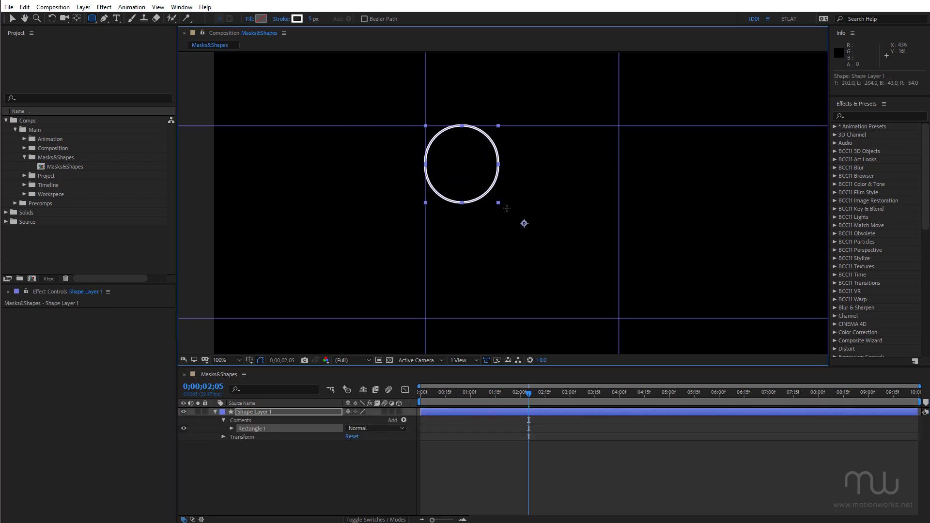
drag(506, 201, 619, 317)
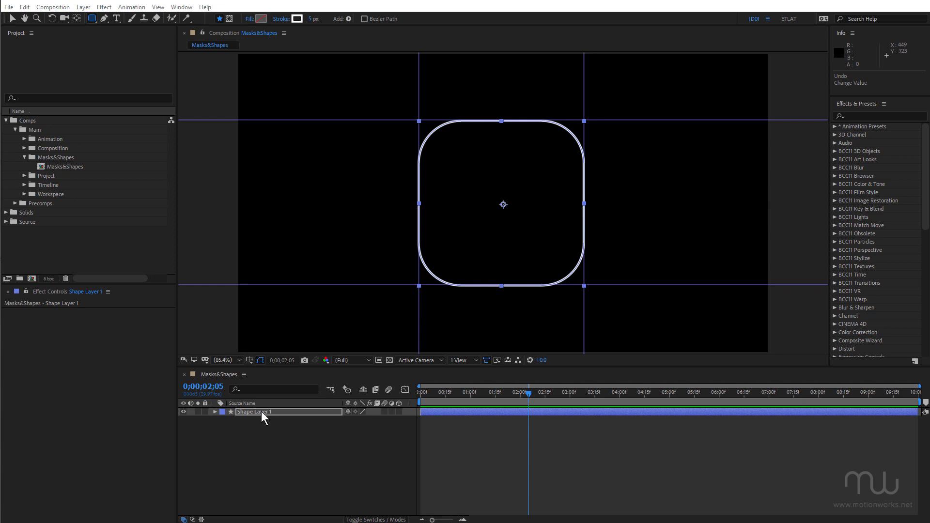
key(Backspace)
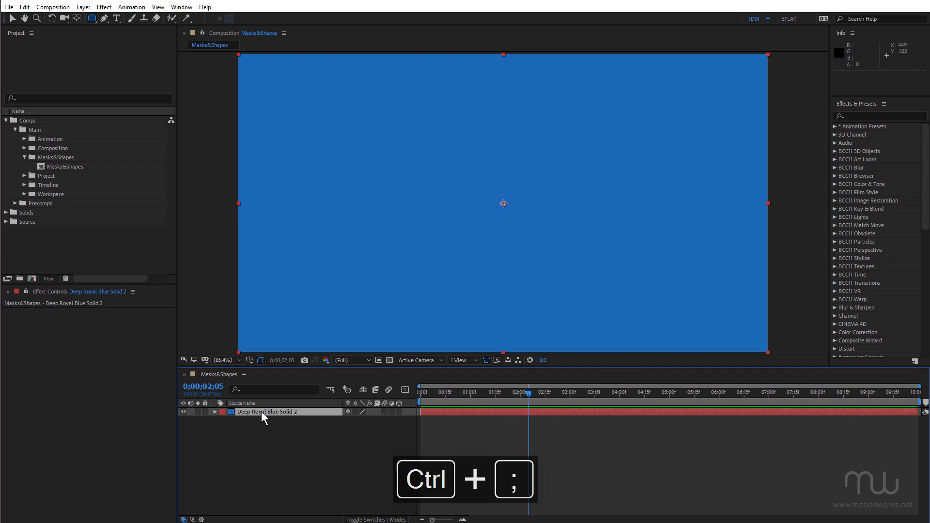
At frame 0, add a full-frame rectangle mask to Deep Royal Blue Solid 2 and reveal its properties
key(Home)
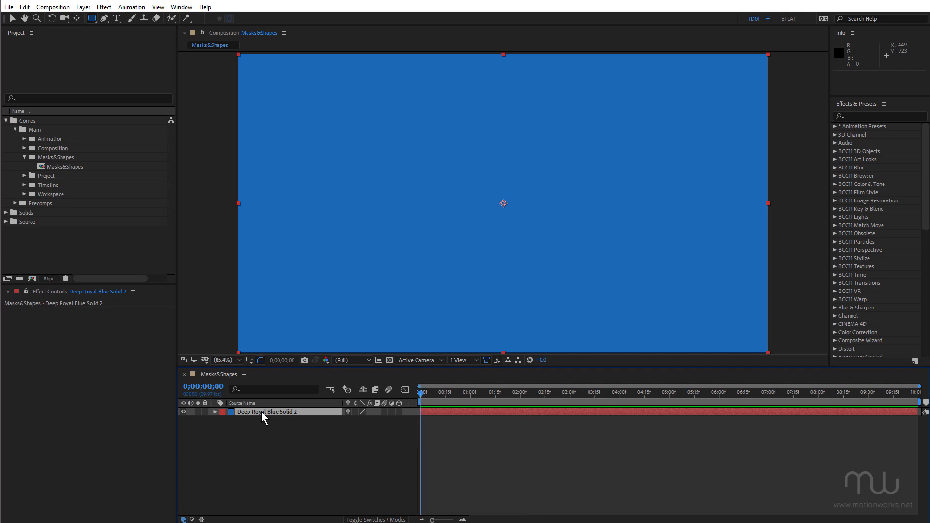
key(alt)
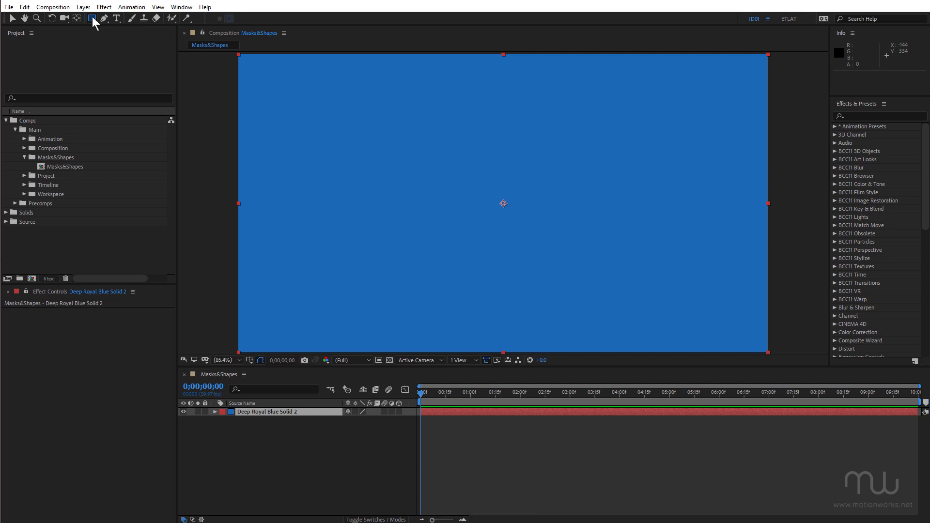
click(93, 18)
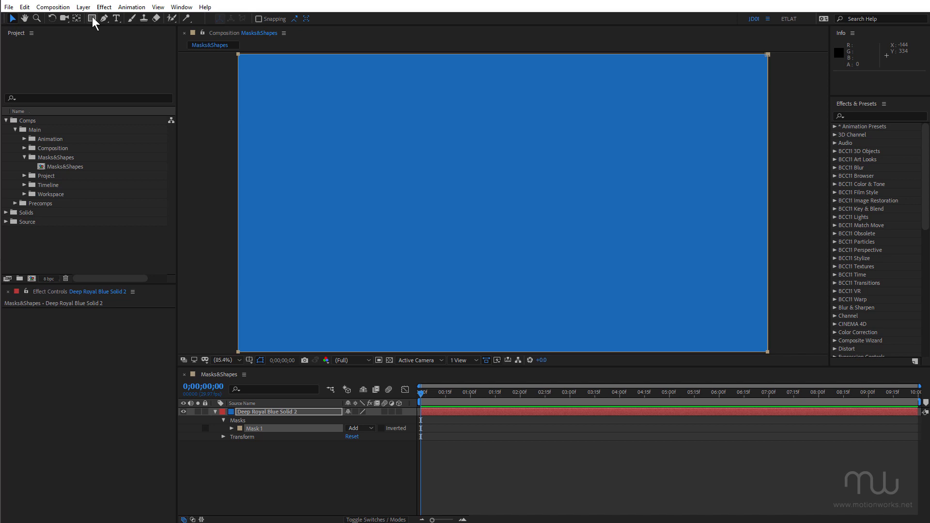
key(shift+alt+m)
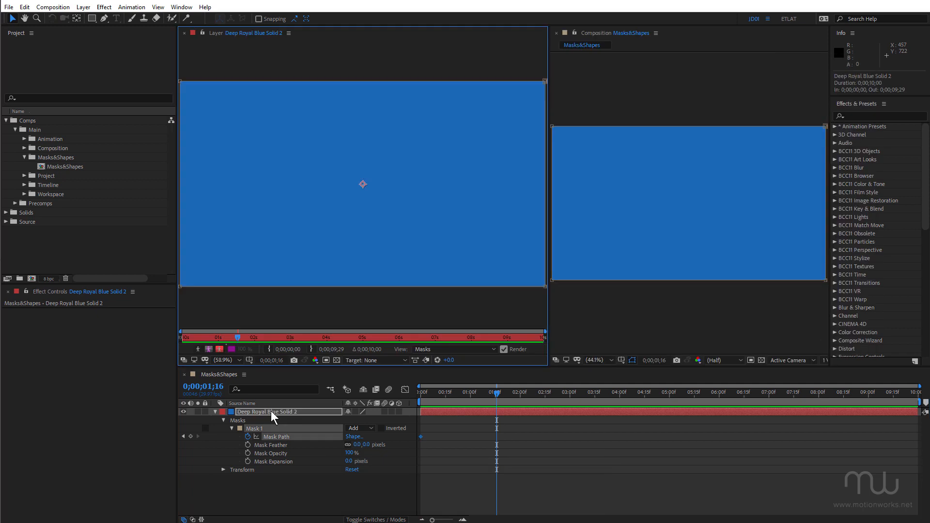
mouse_move(378, 279)
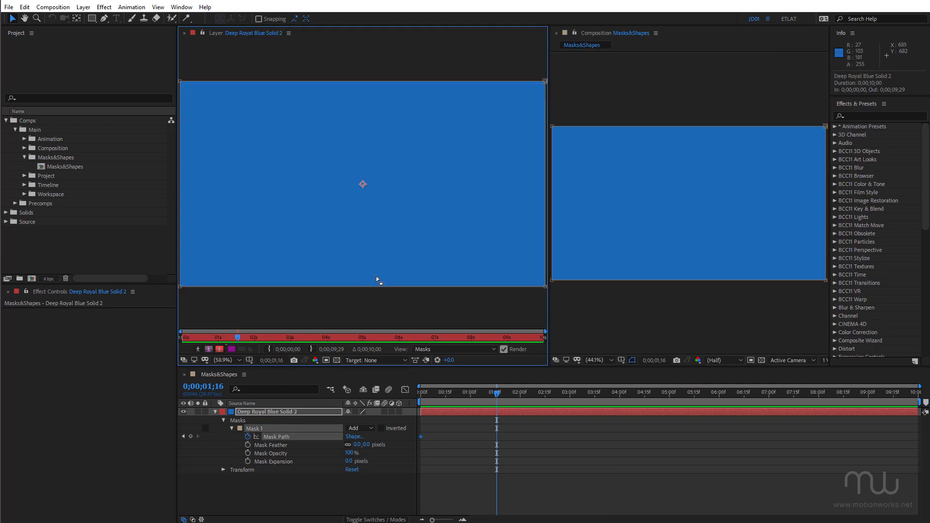
Set the Layer panel Target to Mask 1 so the new circle replaces it, then zoom out
click(375, 360)
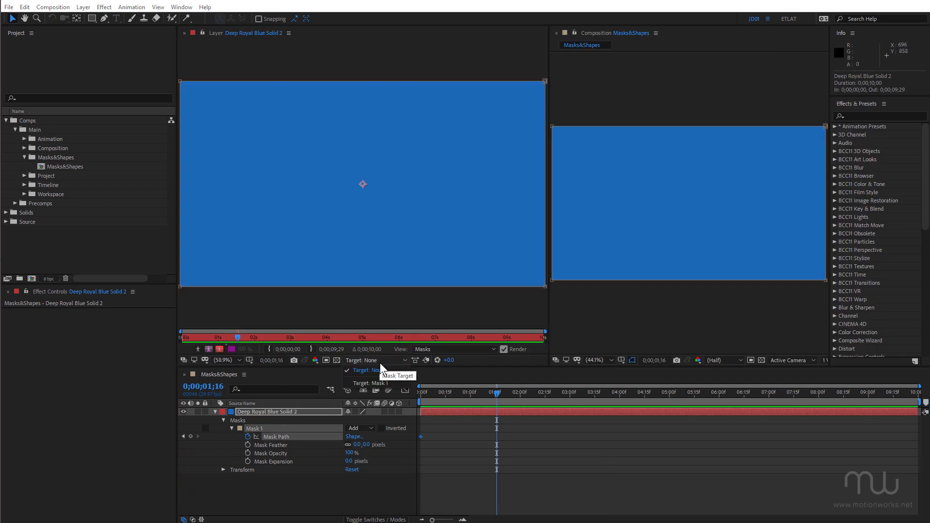
click(370, 383)
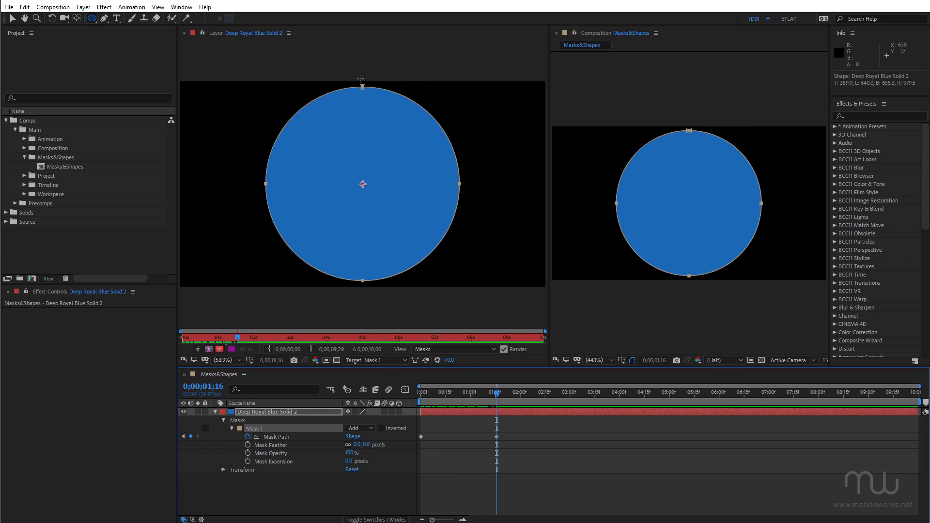
mouse_move(502, 421)
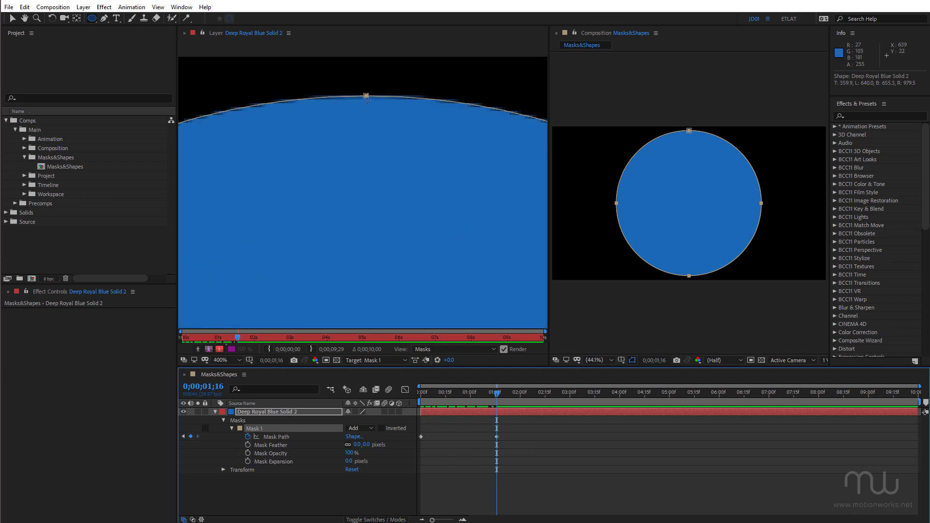
click(215, 360)
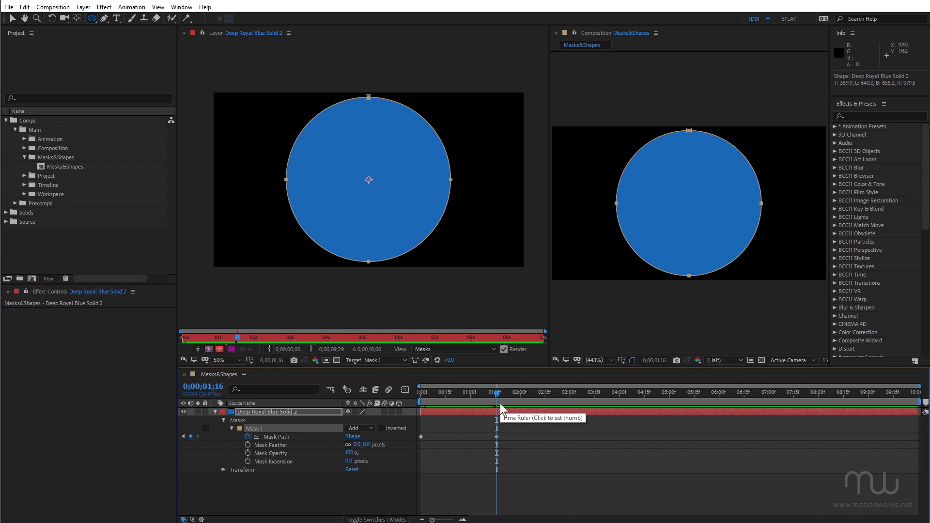
mouse_move(502, 407)
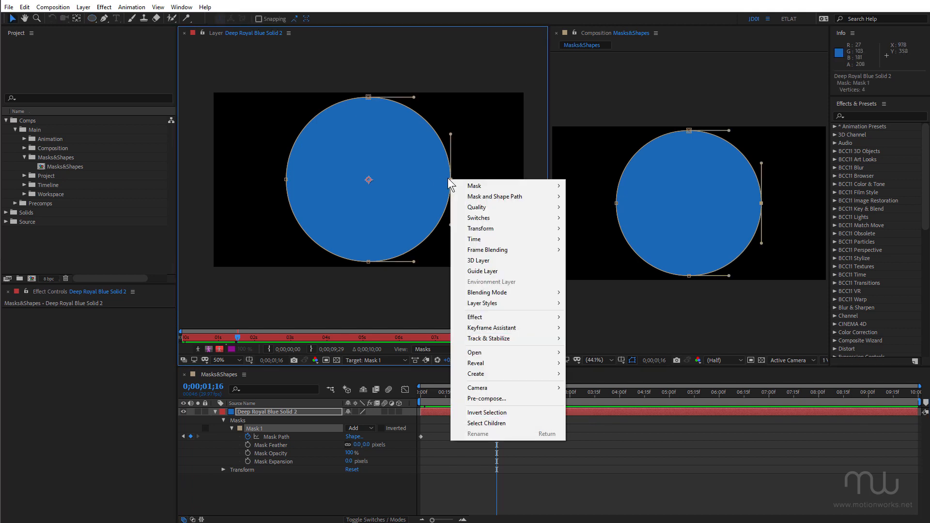
mouse_move(478, 207)
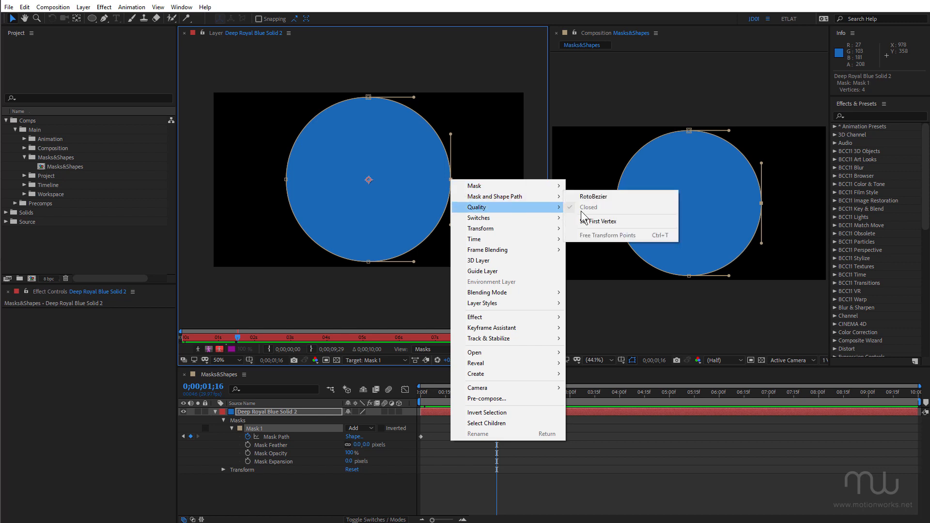
mouse_move(504, 196)
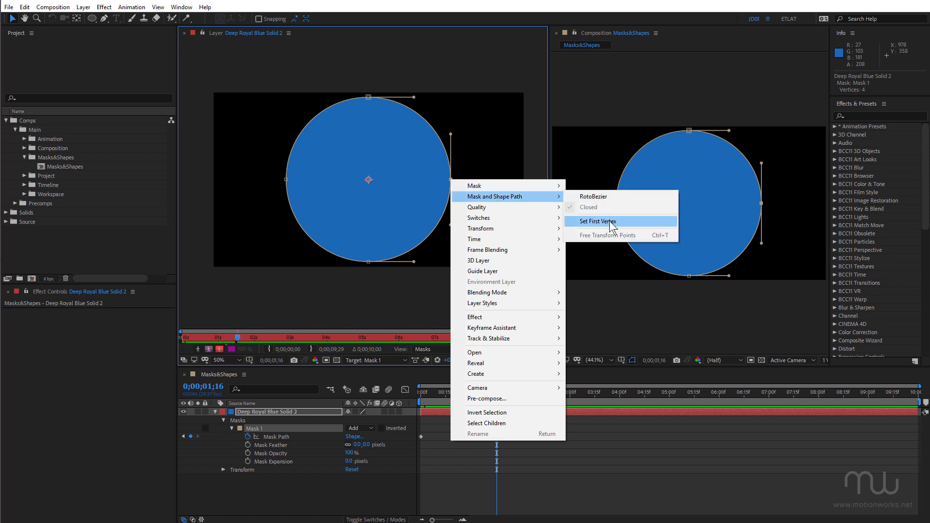
Set the circle's first vertex, confirm the rotation, and check the mask at the start
click(597, 221)
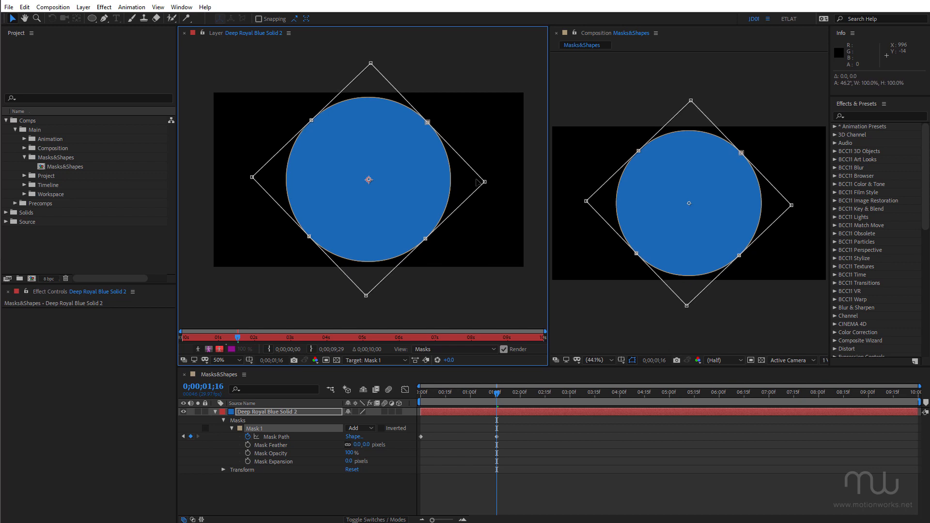
key(enter)
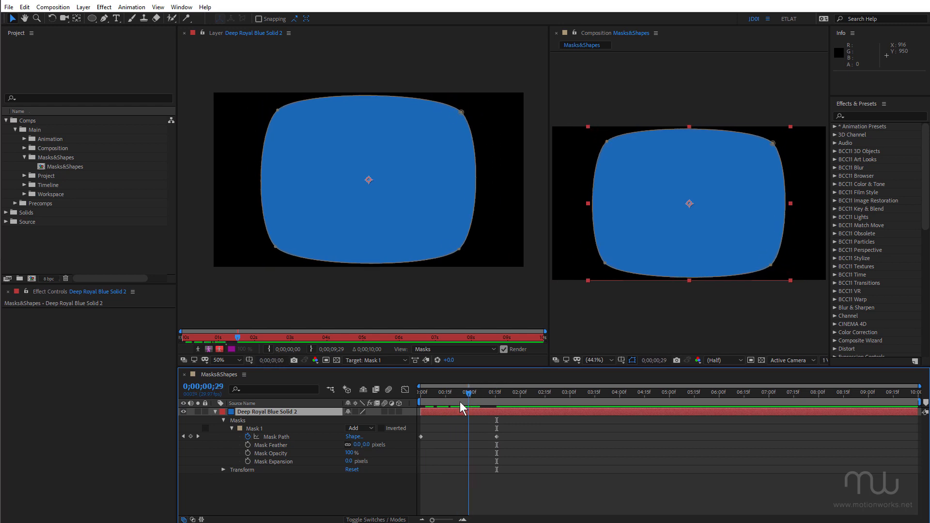
click(471, 393)
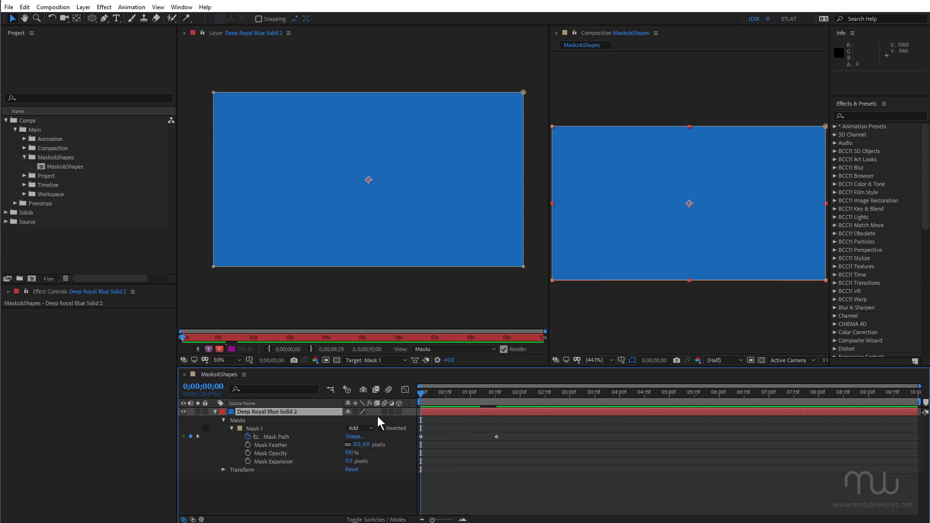
Show the Layer panel's mask Target options
click(376, 360)
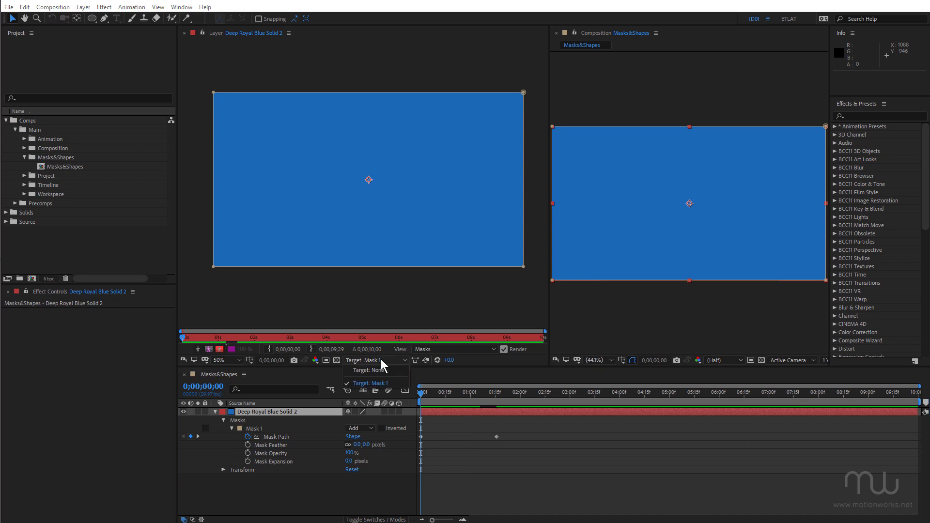
mouse_move(439, 444)
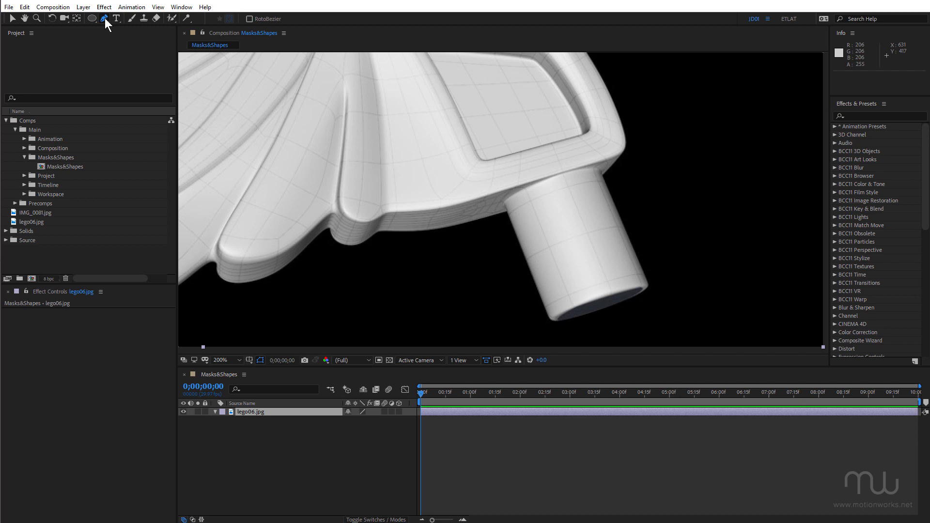
Start a Pen-tool mask with curved points along the underside of the render's base
click(106, 19)
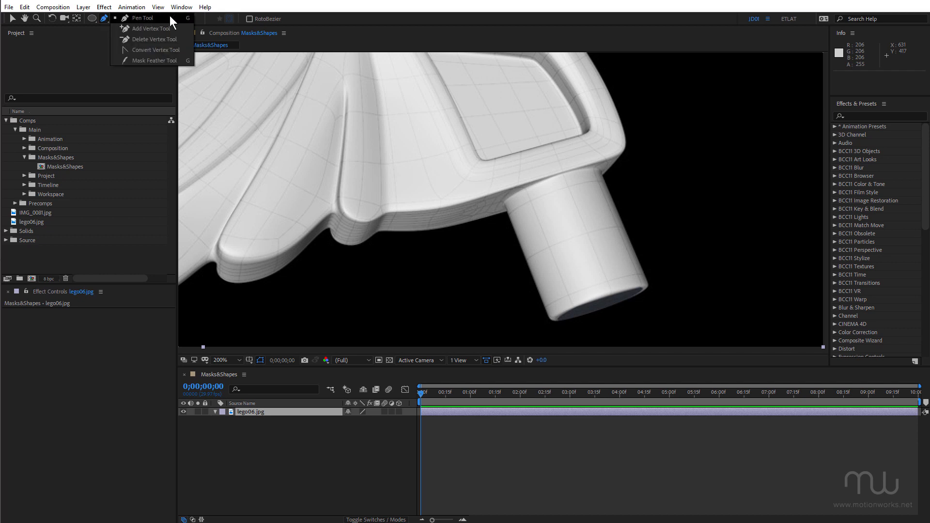
key(space)
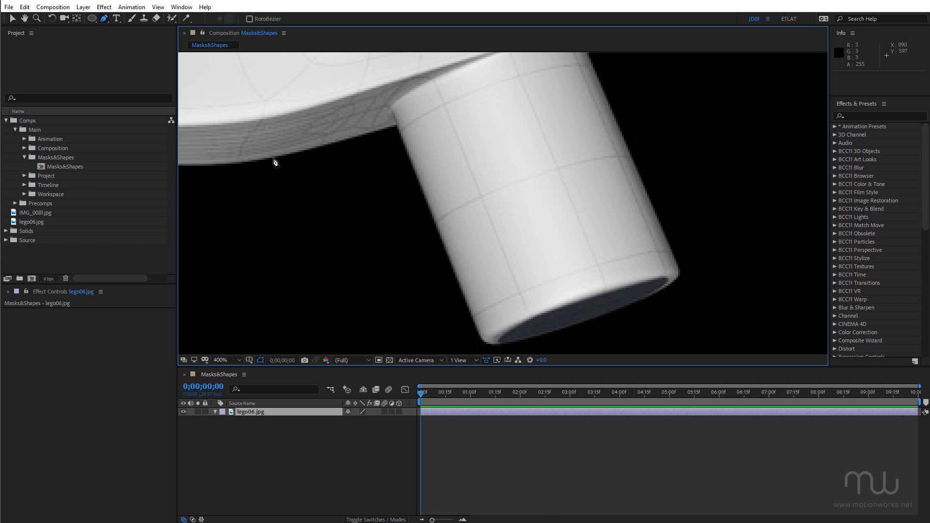
click(274, 158)
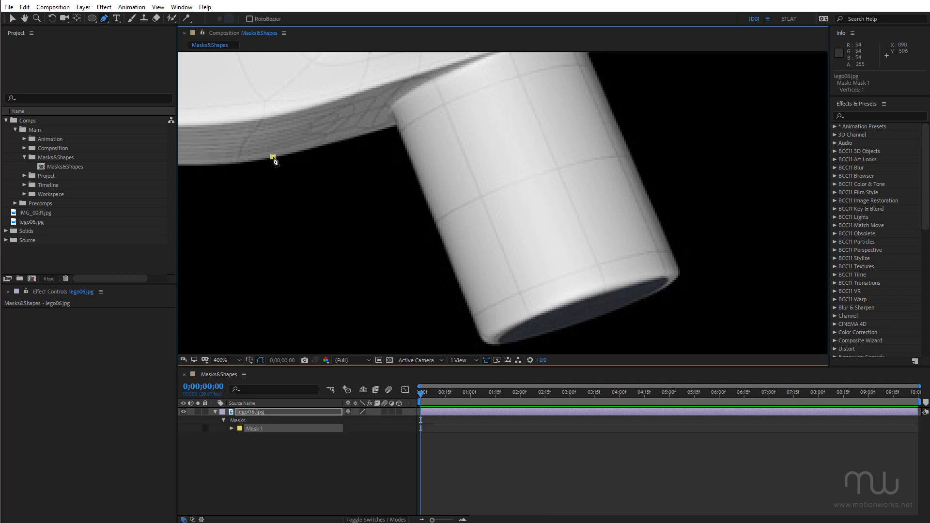
drag(273, 157, 301, 151)
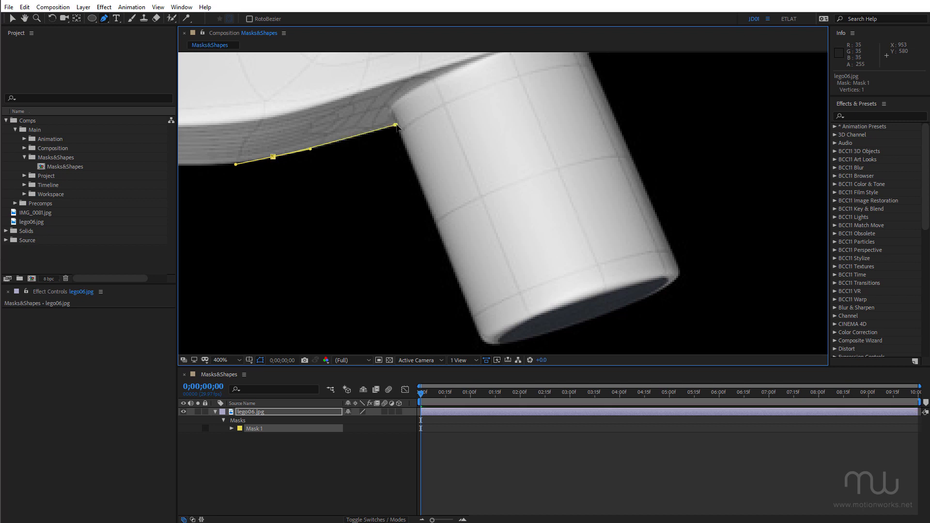
drag(396, 126, 391, 145)
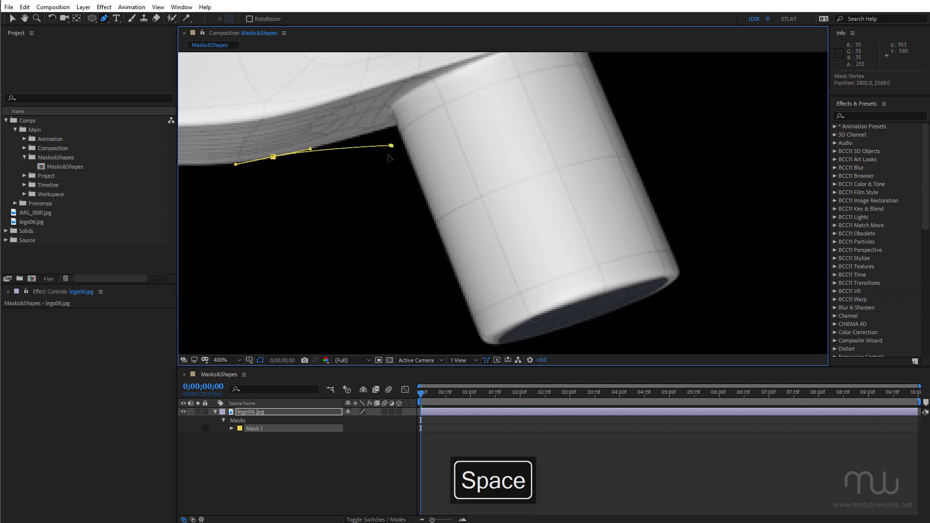
drag(391, 144, 368, 157)
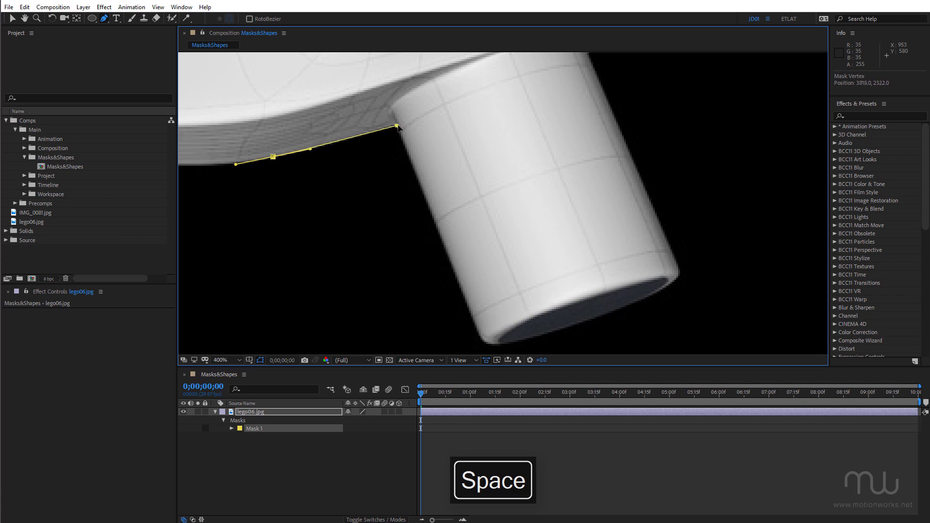
Refine the cylinder-junction point and extend the mask down the cylinder's left edge
drag(396, 127, 398, 128)
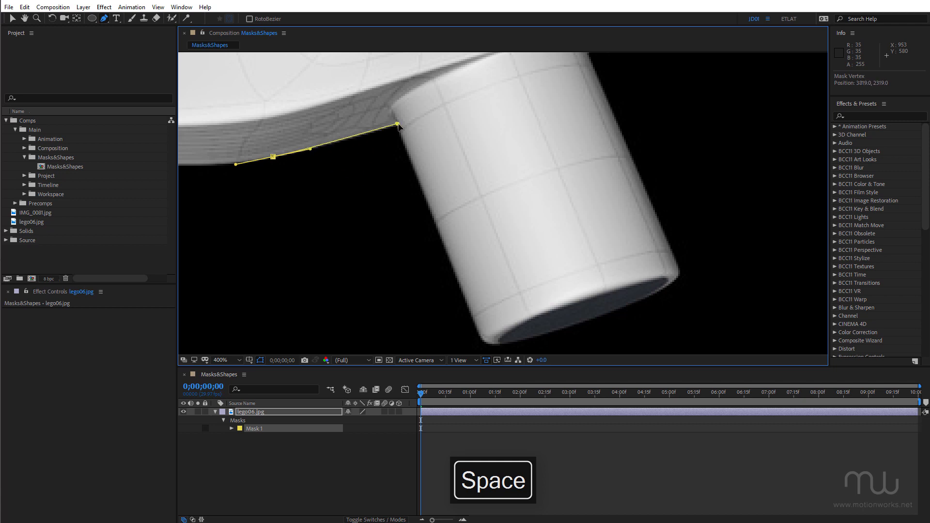
key(alt)
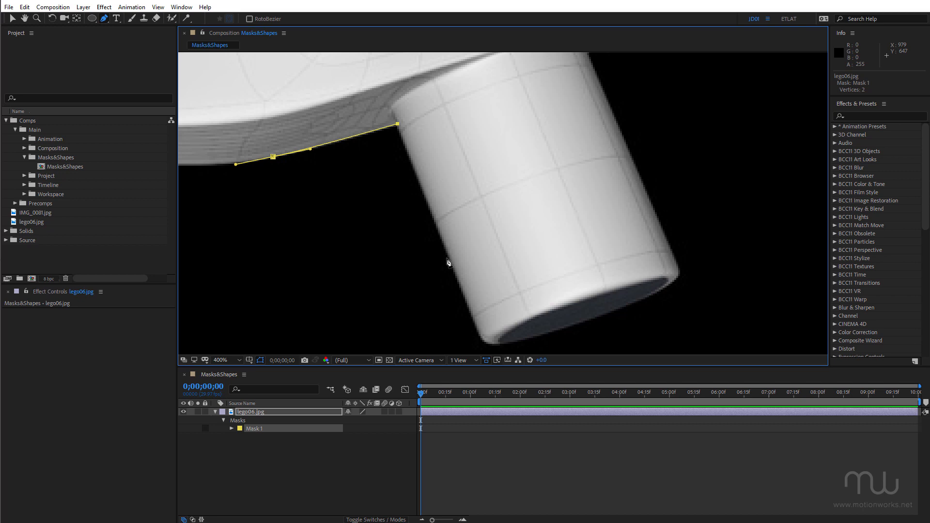
mouse_move(477, 331)
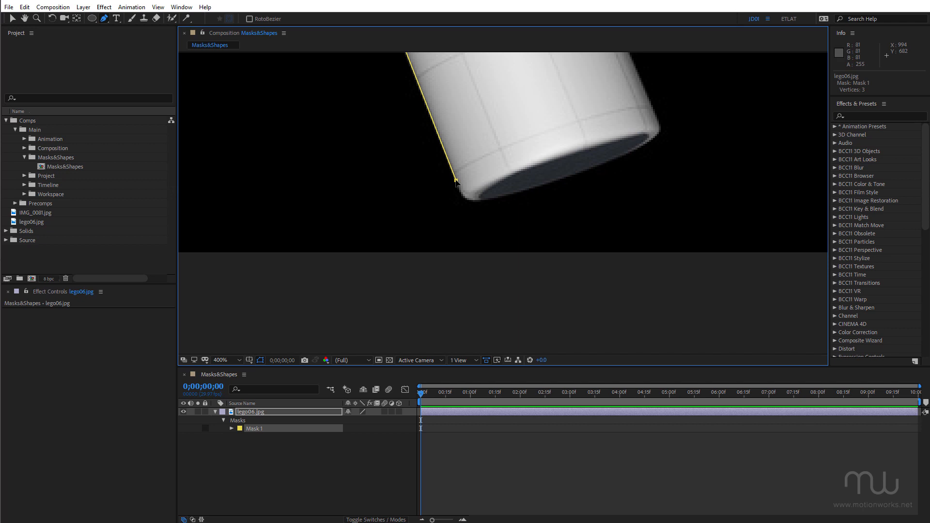
drag(456, 183, 461, 189)
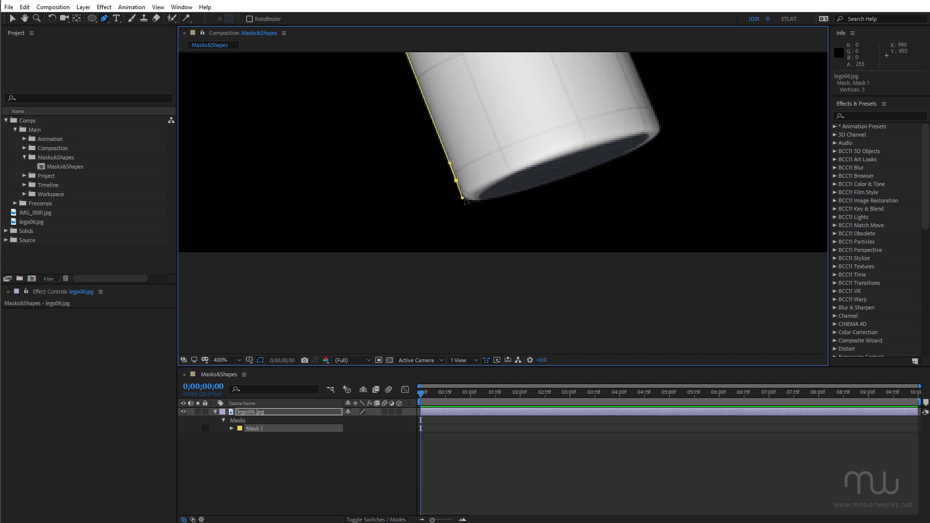
drag(463, 198, 484, 198)
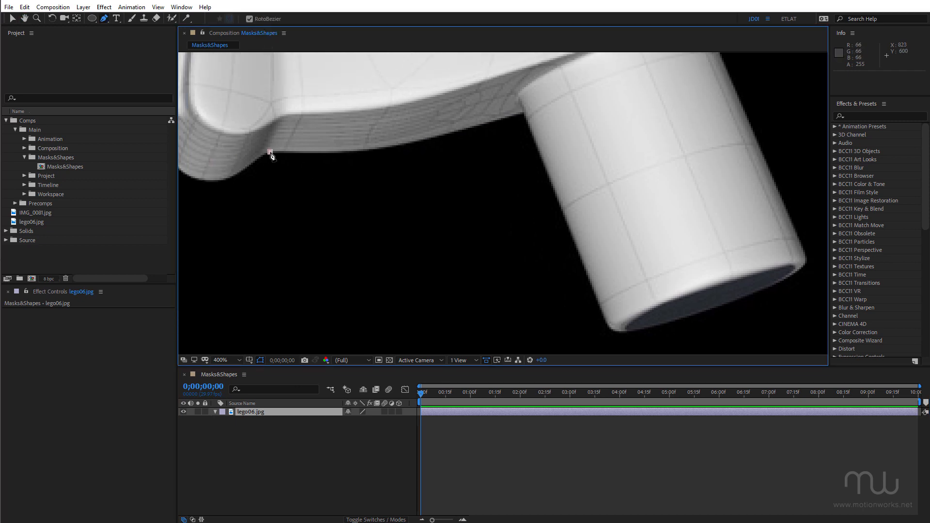
Place RotoBezier mask points along the base underside up to the cylinder junction
click(270, 151)
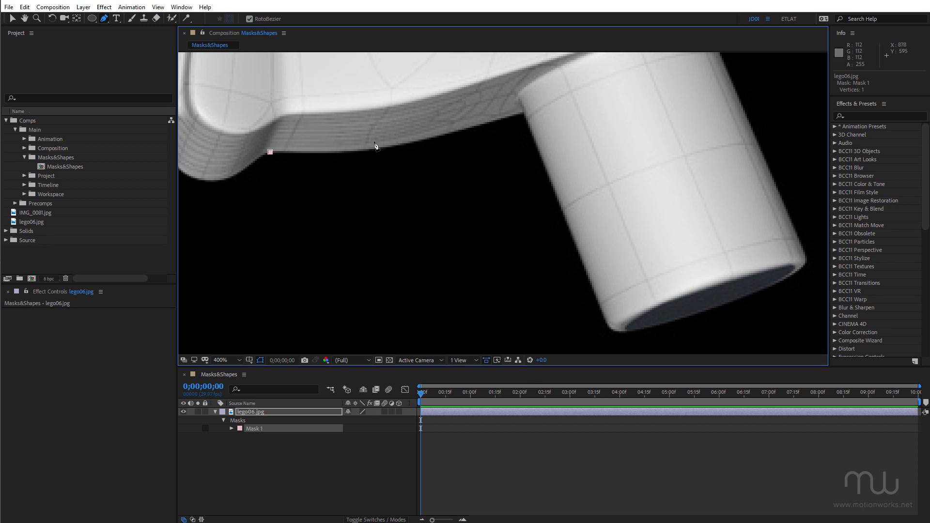
click(370, 163)
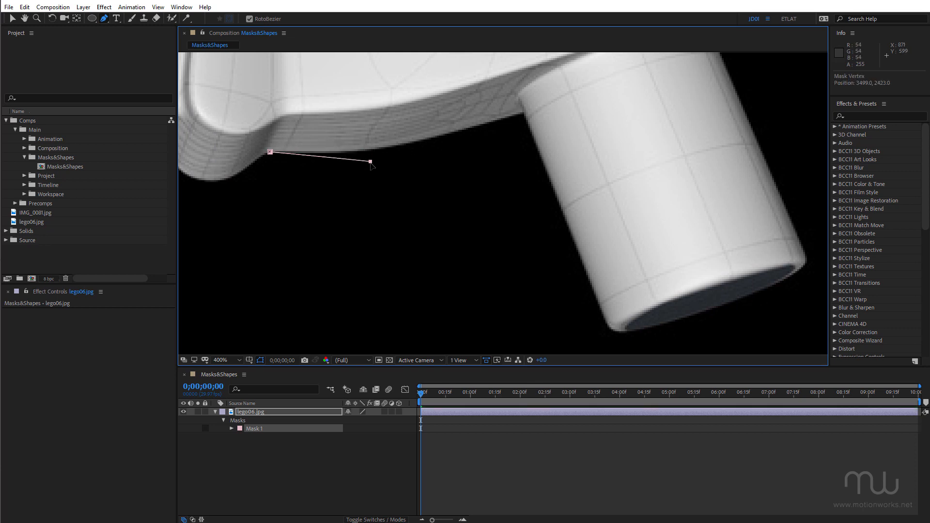
drag(369, 162, 362, 153)
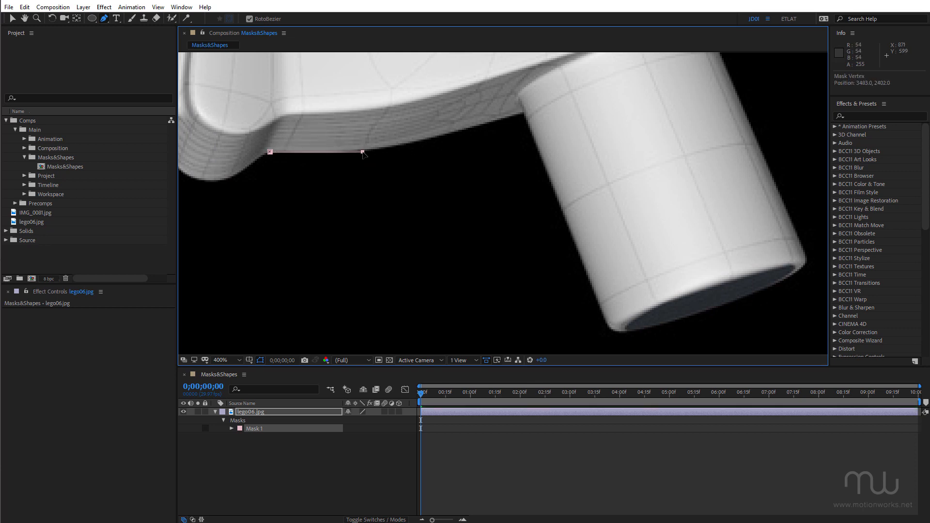
drag(363, 153, 343, 168)
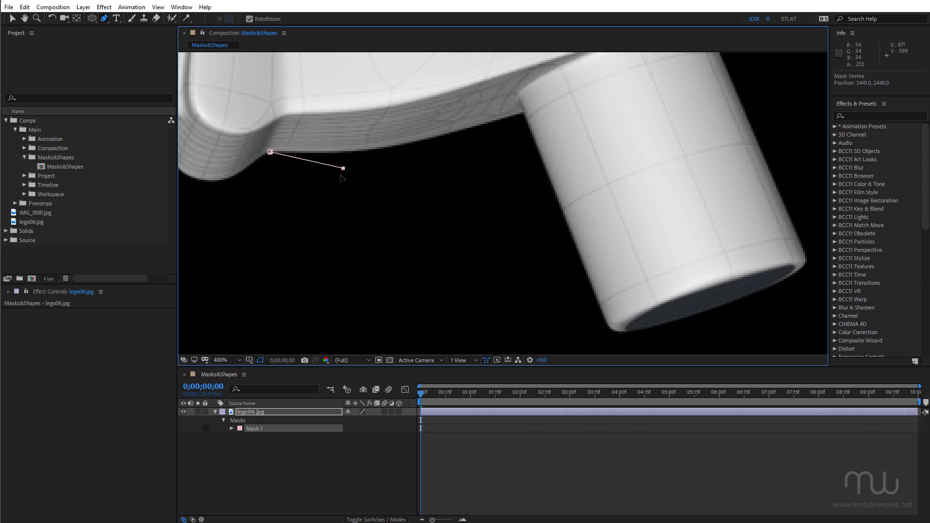
drag(343, 169, 343, 150)
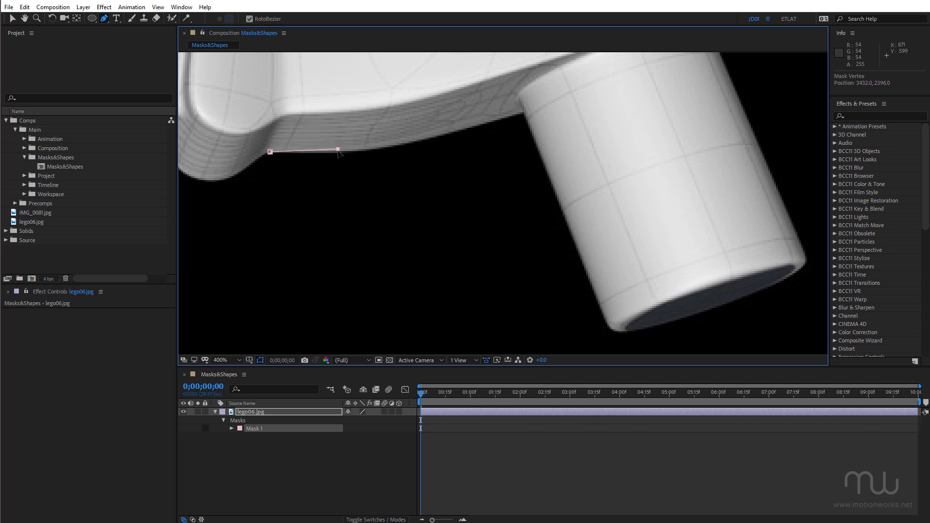
drag(338, 150, 362, 151)
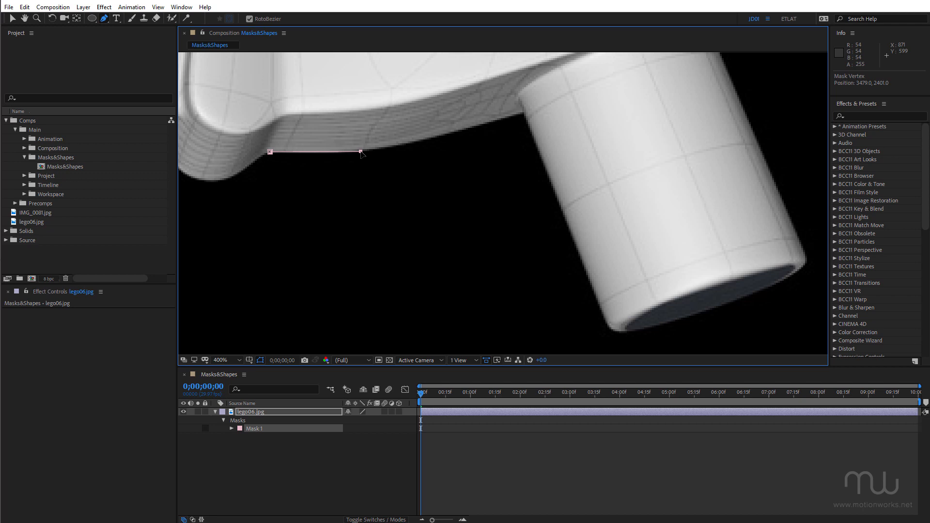
click(481, 127)
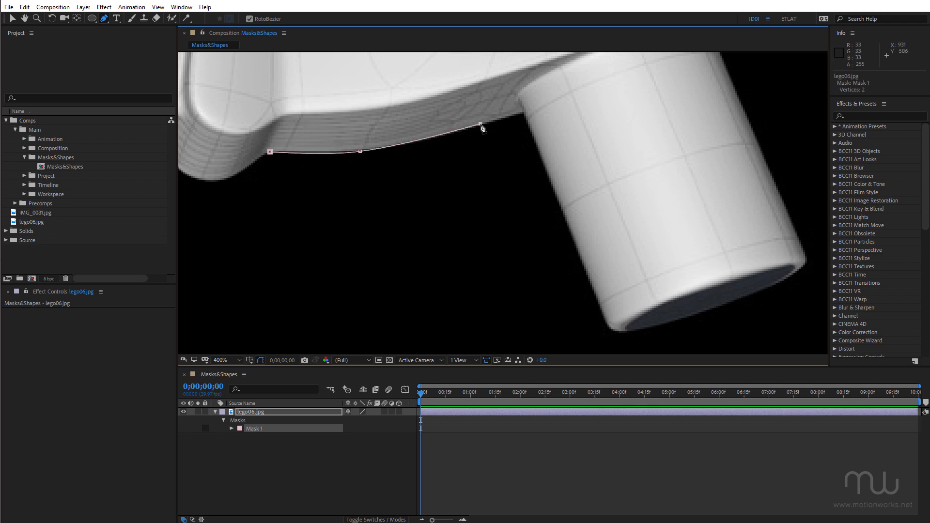
drag(482, 126, 521, 113)
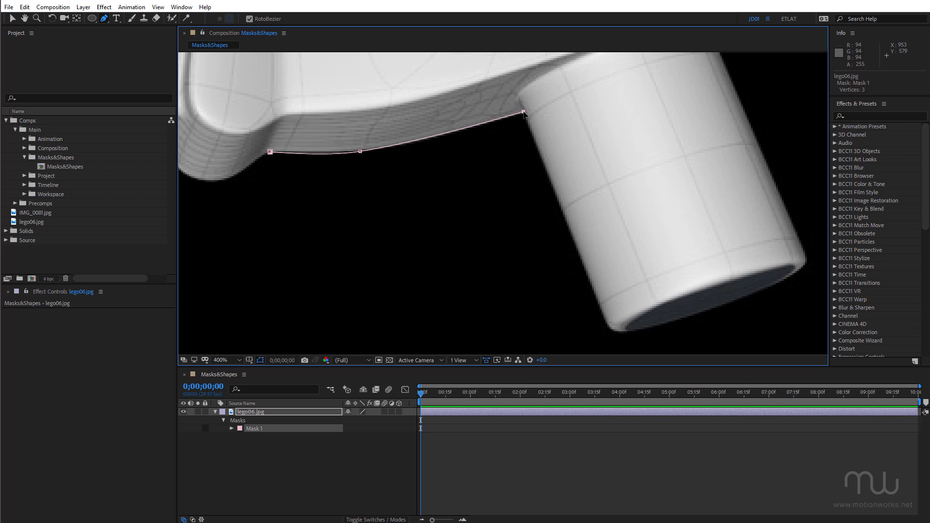
Alt-adjust the mask curve at the junction and cylinder side, then clear the layer and search 'grad'
key(alt)
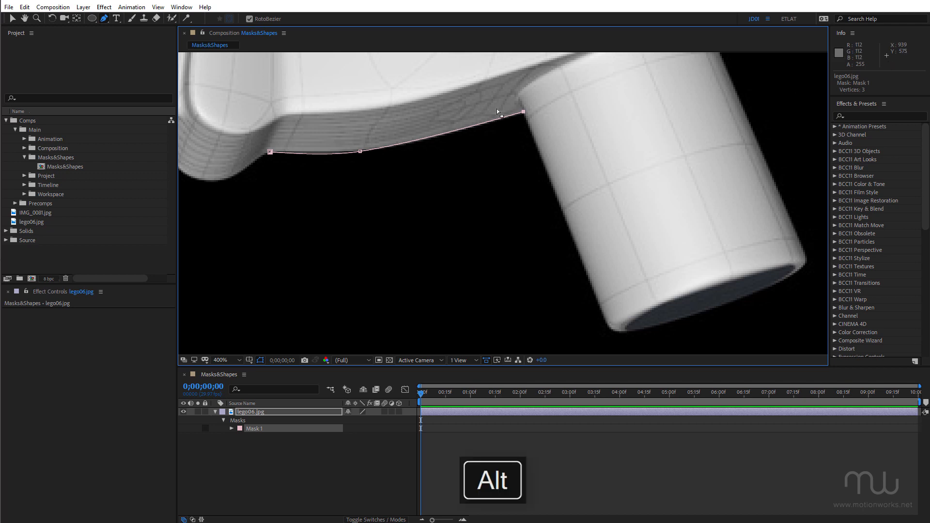
drag(502, 116, 503, 122)
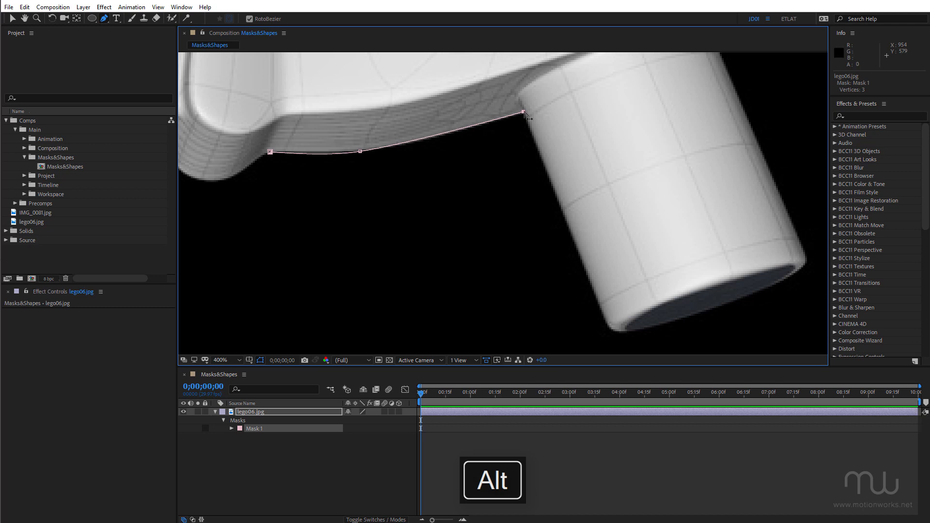
drag(527, 116, 549, 180)
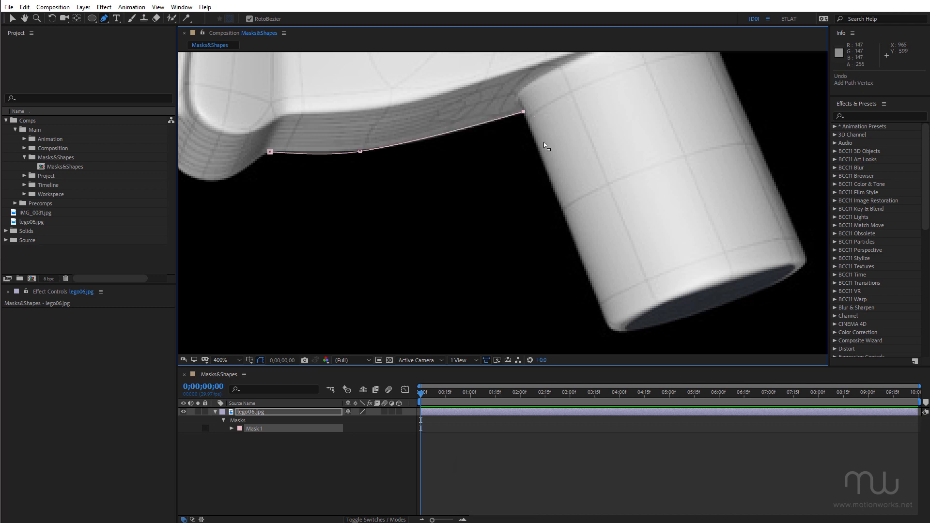
key(alt)
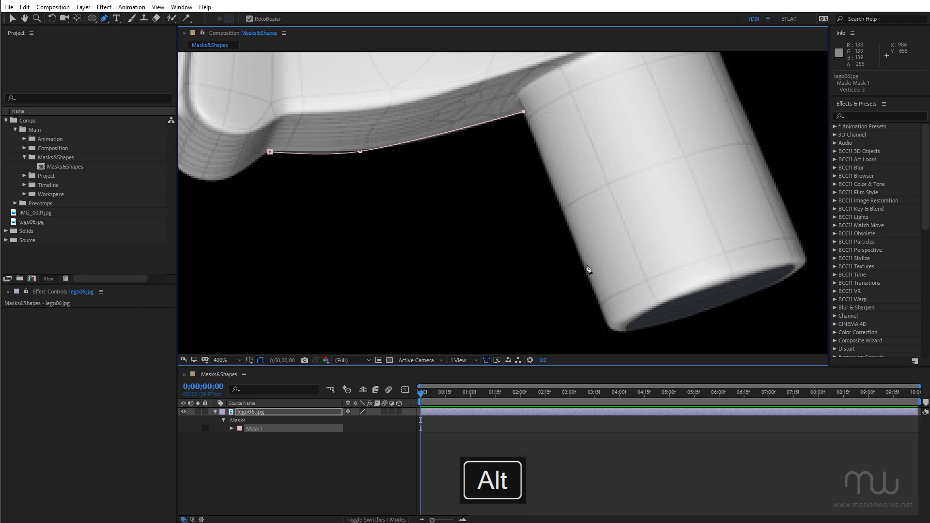
drag(522, 112, 599, 308)
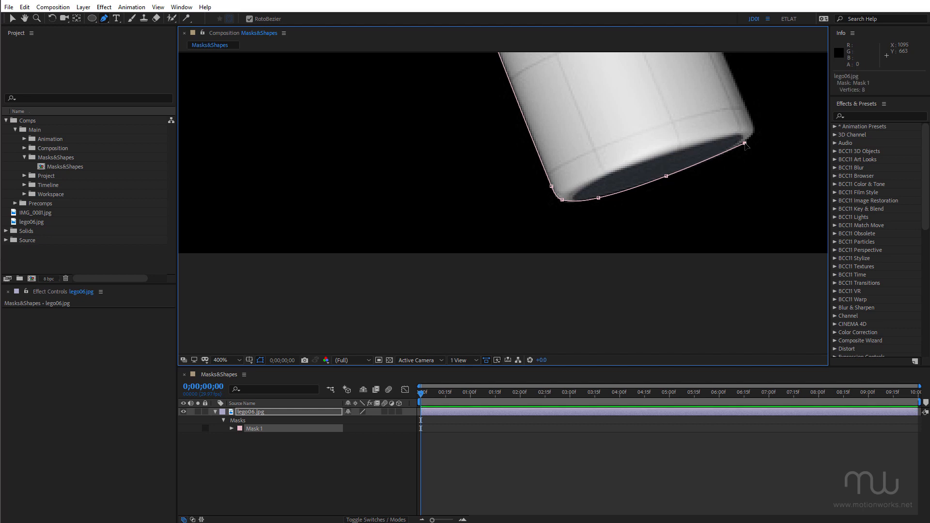
mouse_move(754, 128)
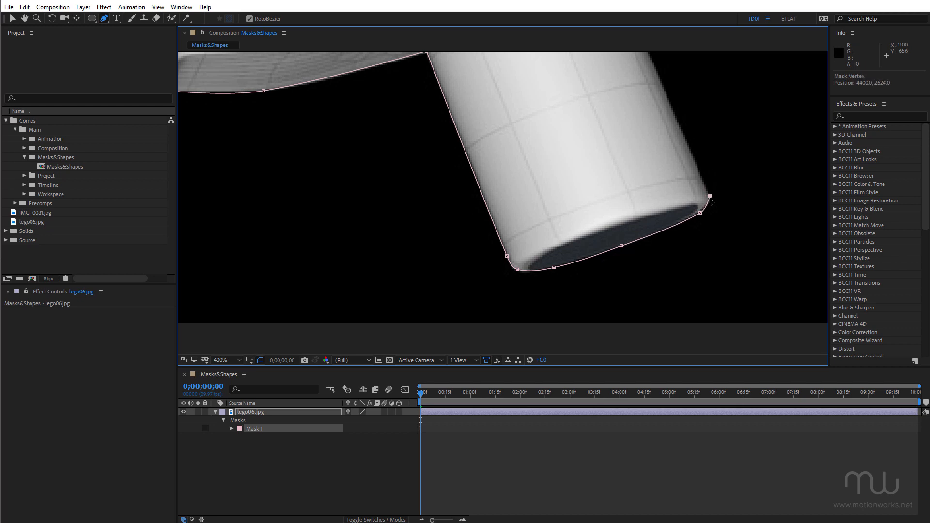
drag(712, 202, 711, 197)
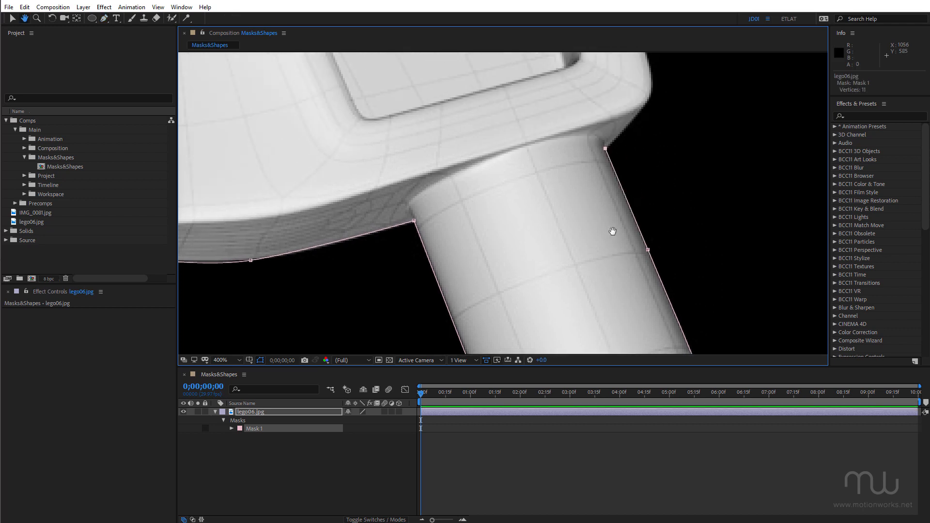
click(103, 19)
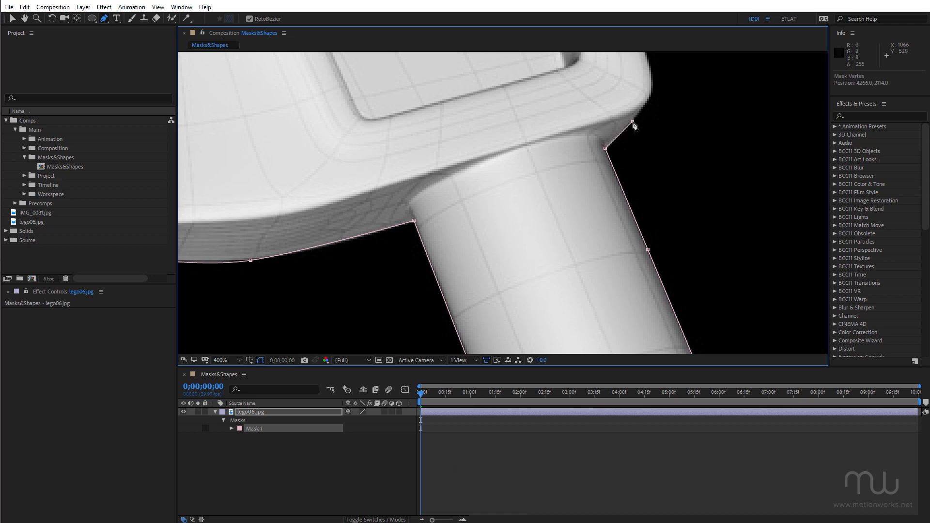
text(grad)
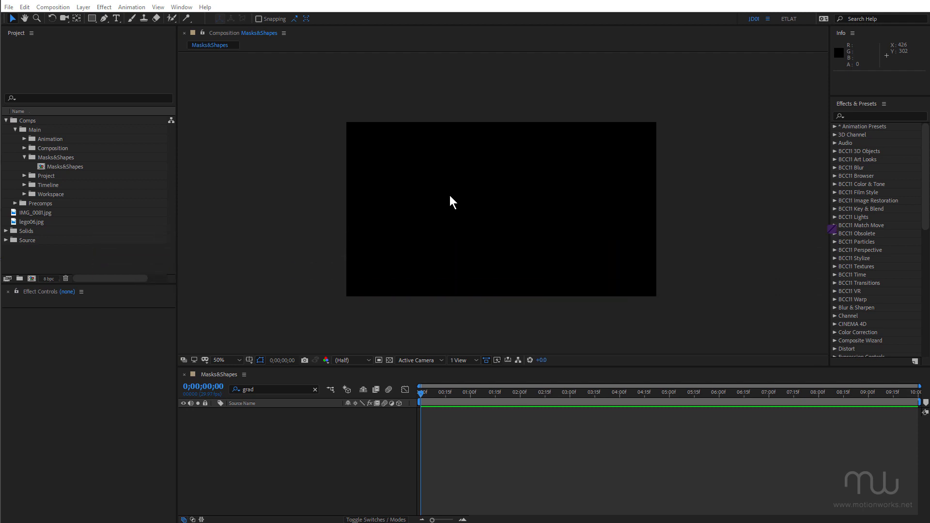
Draw a gradient ellipse shape layer in the centre of the frame
click(92, 18)
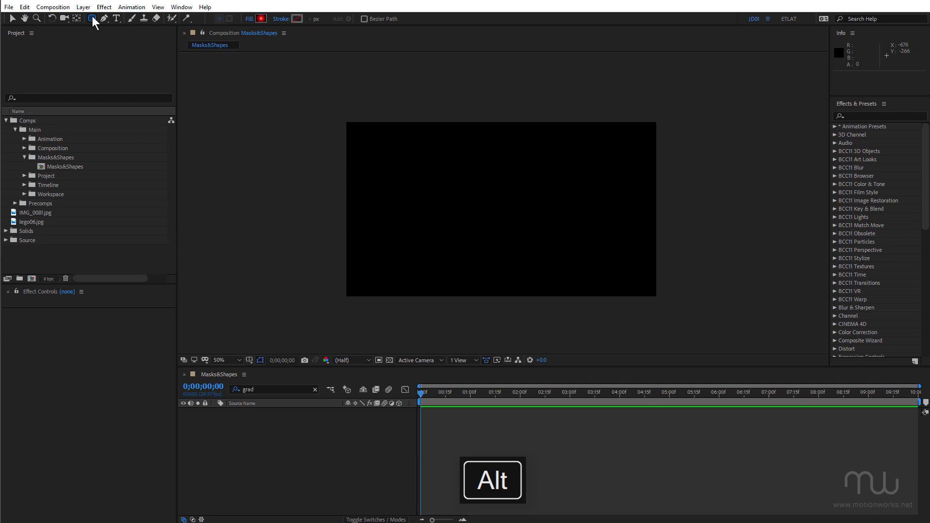
click(90, 19)
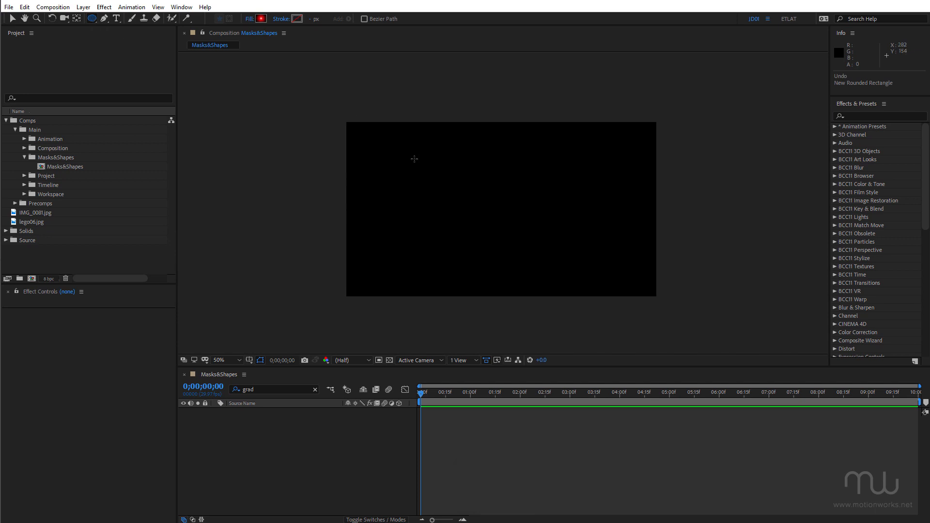
drag(414, 159, 559, 266)
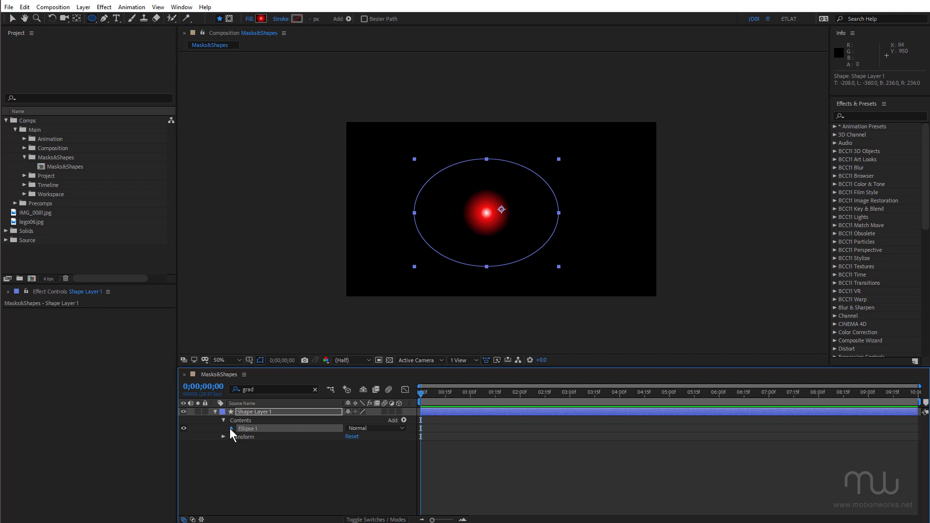
Convert Ellipse Path 1 to a Bezier path and reshape it from its top vertex
click(233, 412)
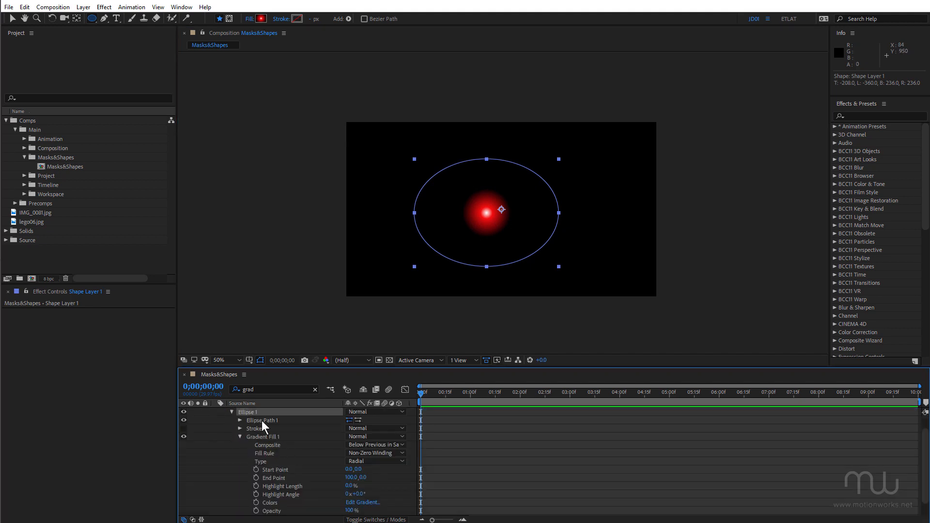
right_click(262, 420)
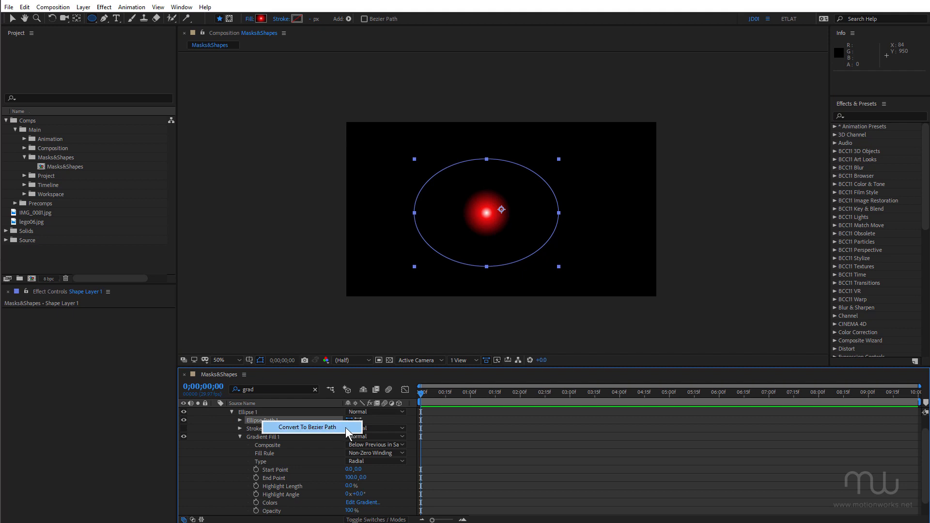
click(306, 427)
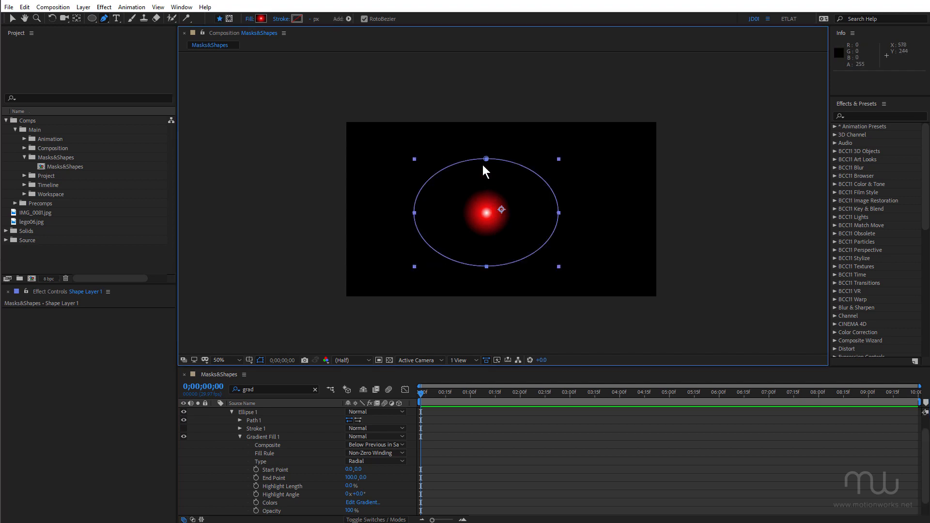
drag(486, 159, 483, 182)
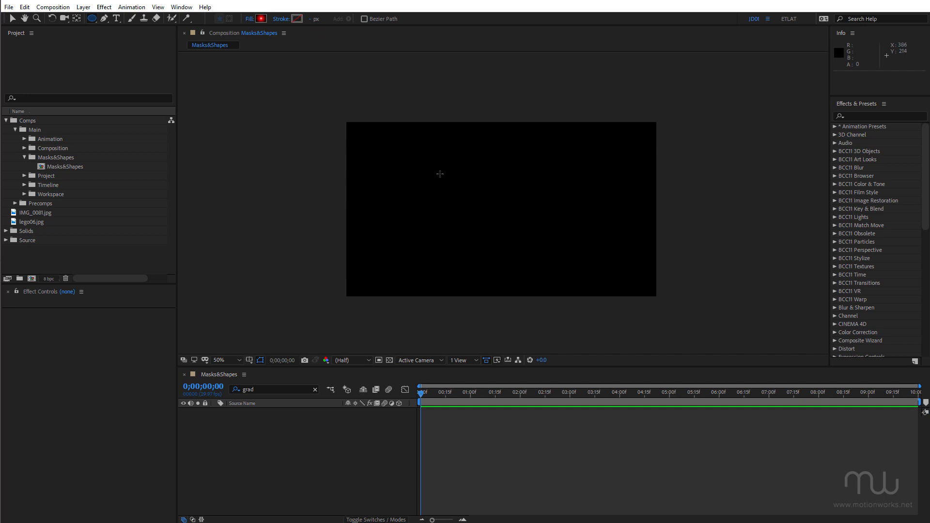
Test denting Path 1's top vertex inward, then draw a new red-gradient circle
key(alt)
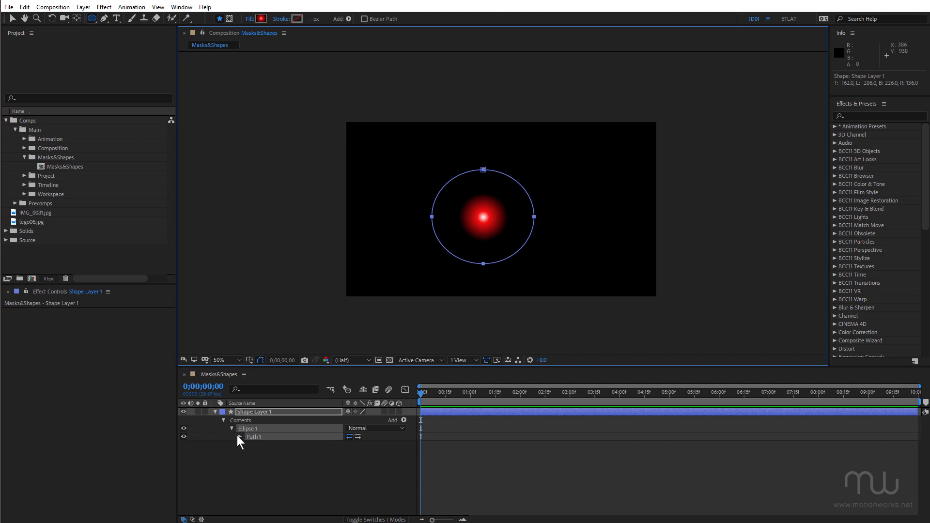
click(240, 428)
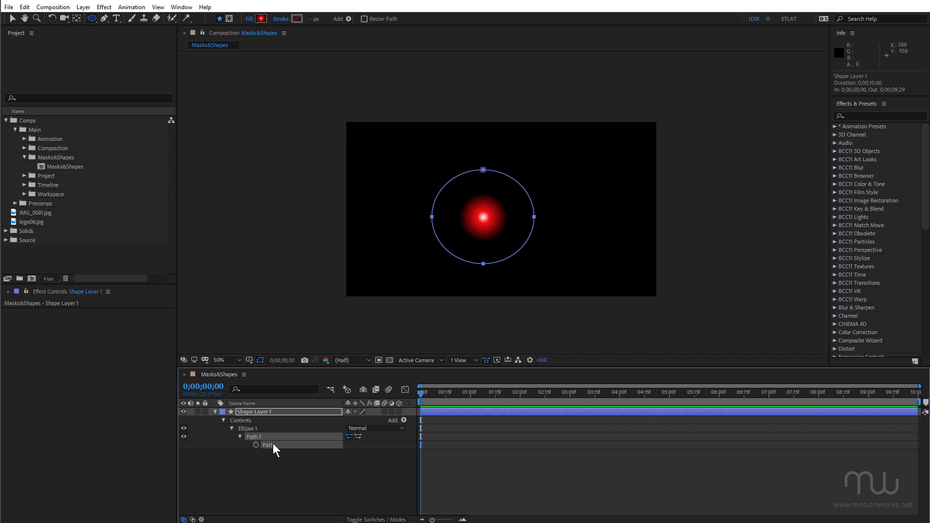
key(g)
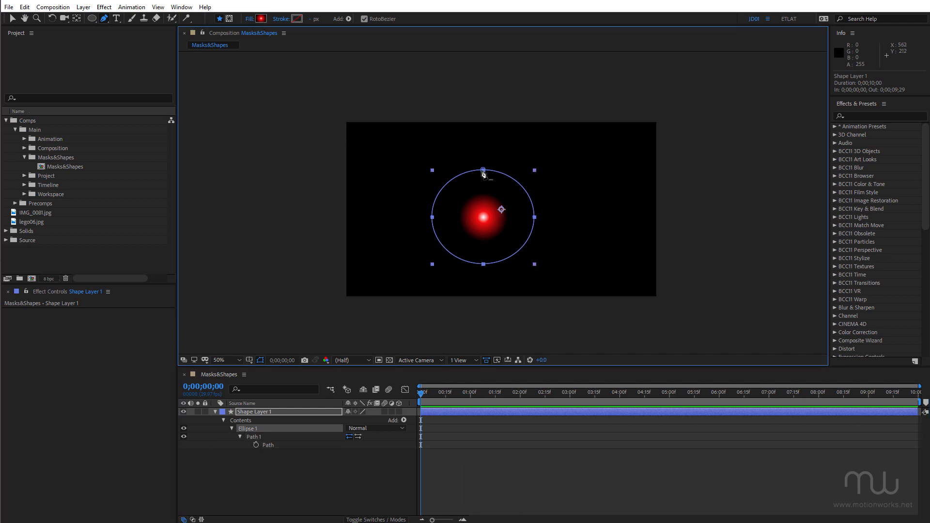
drag(483, 169, 480, 211)
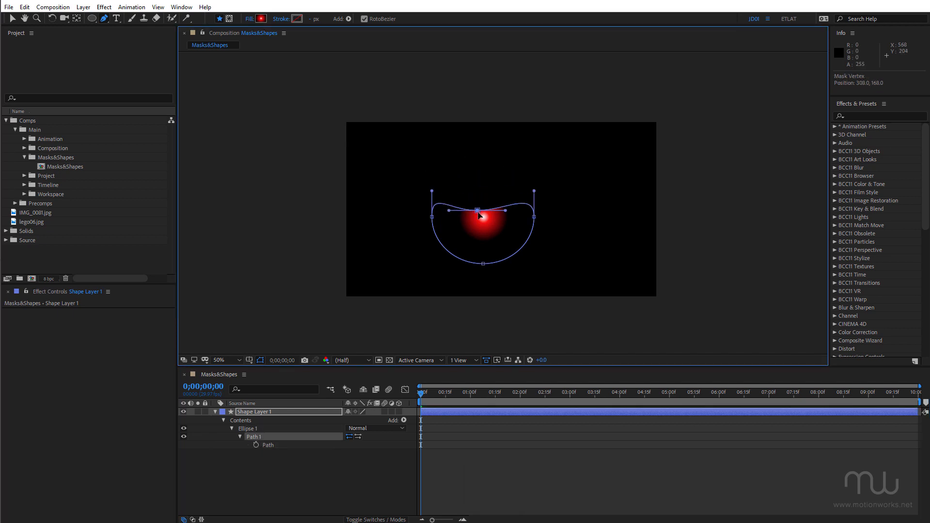
drag(479, 215, 483, 188)
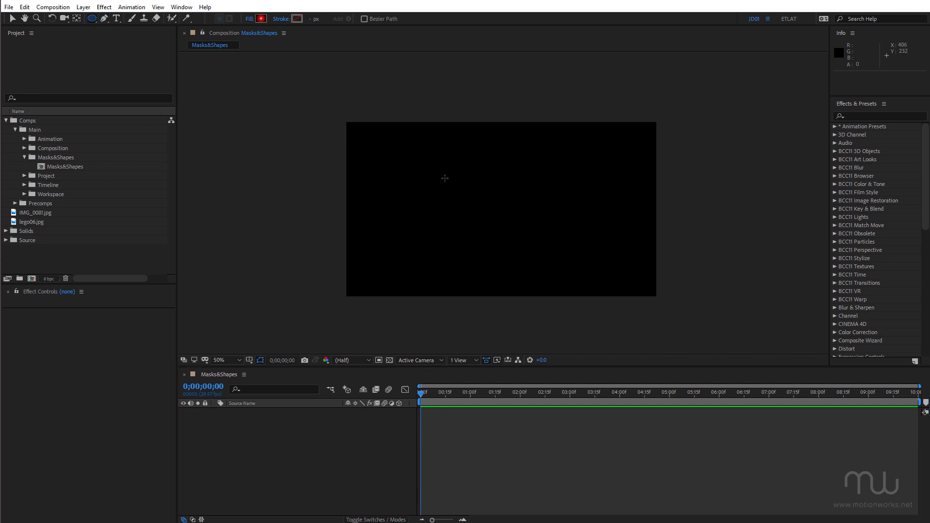
drag(445, 178, 524, 257)
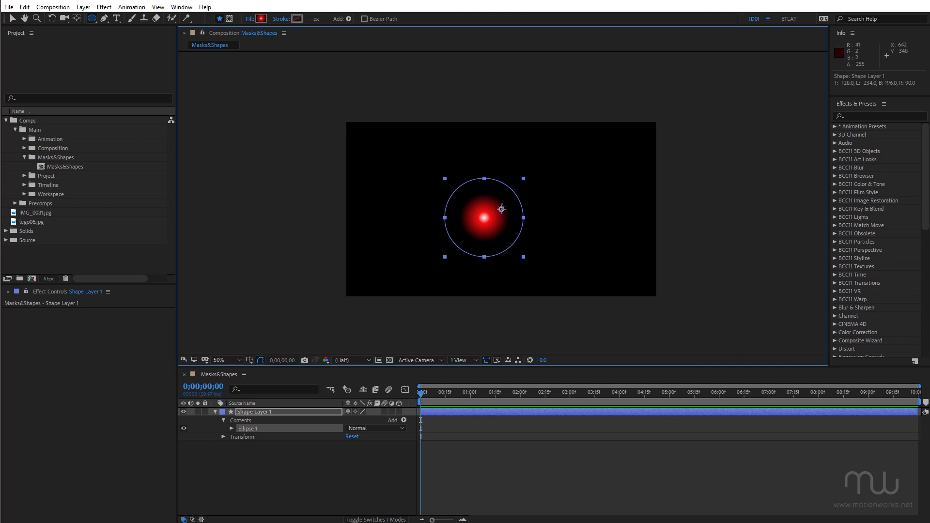
Enable Center Anchor Point in New Shape Layers in General preferences, then delete the test circle
key(ctrl+alt+;)
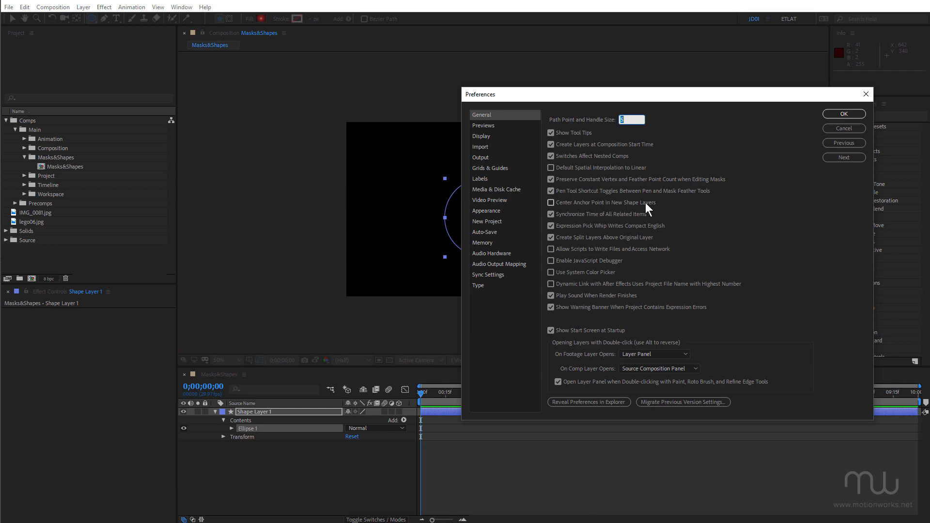
click(552, 203)
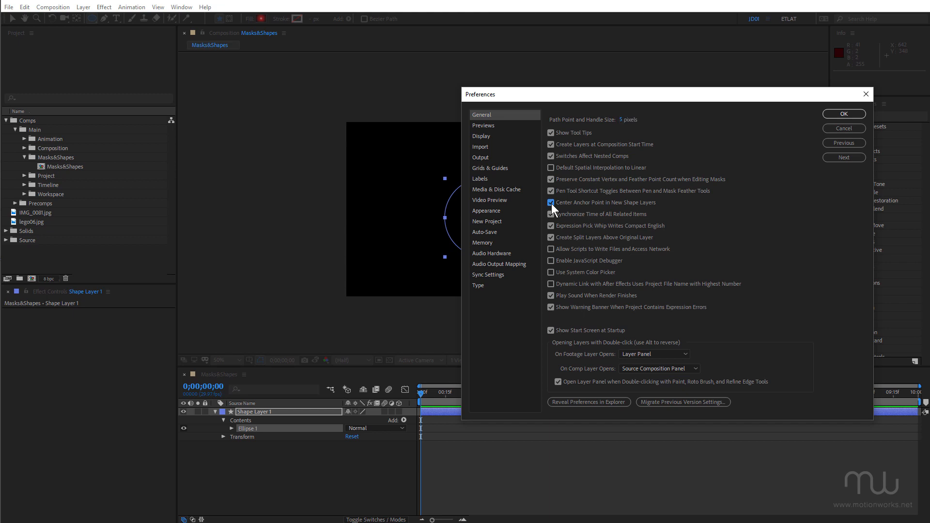
click(843, 113)
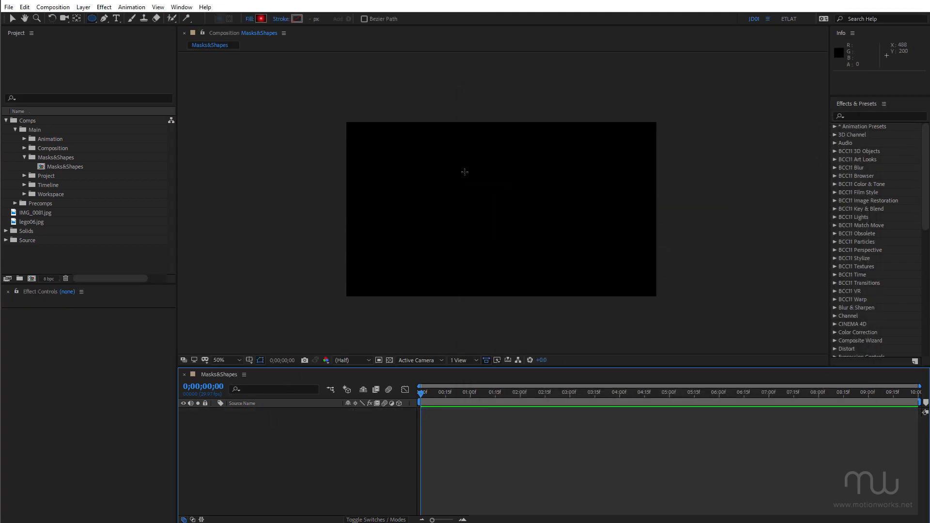
drag(457, 185, 537, 262)
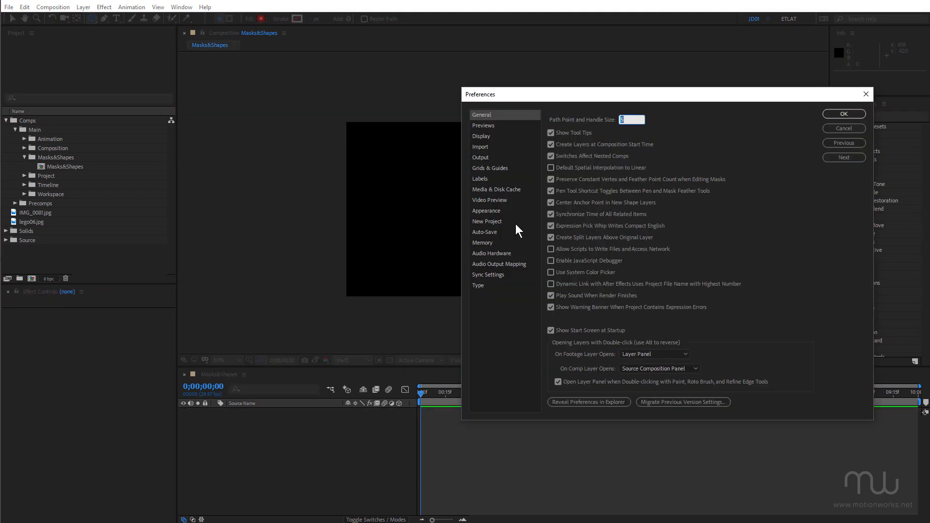
click(843, 114)
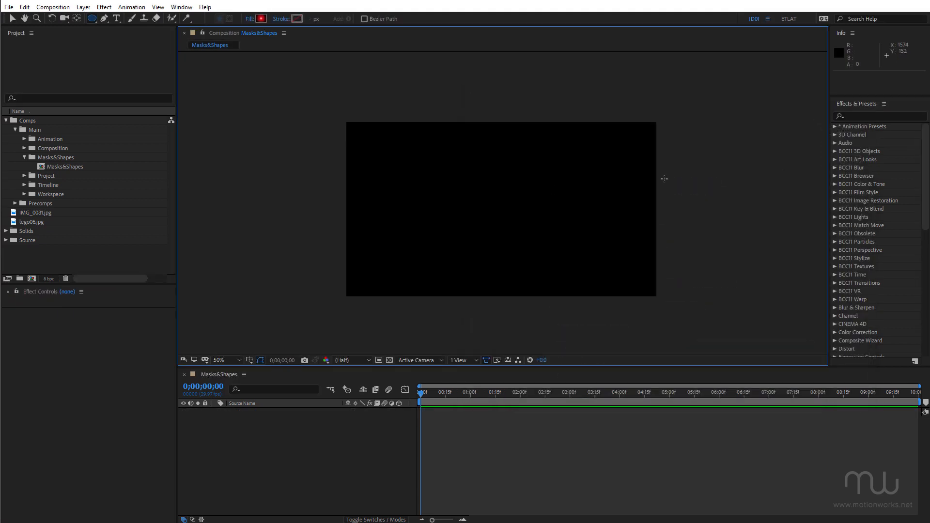
drag(434, 177, 523, 267)
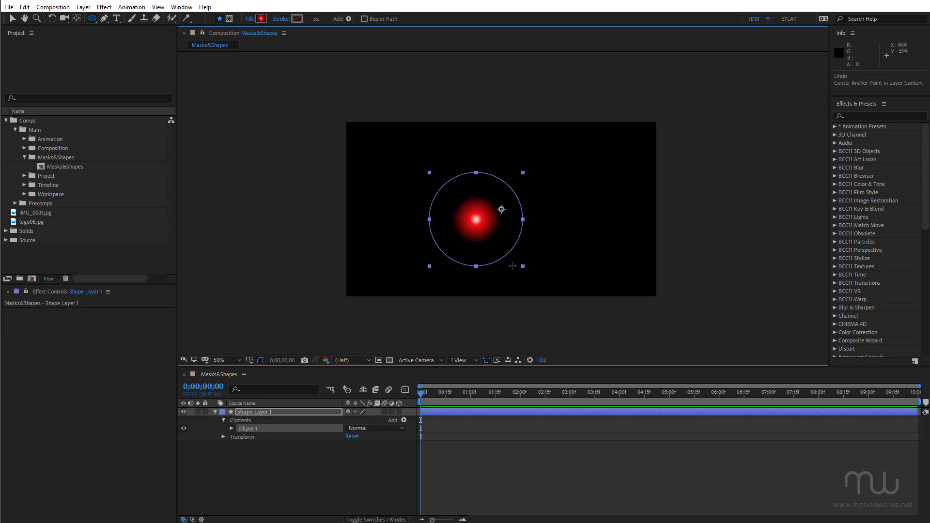
key(ctrl+alt+home)
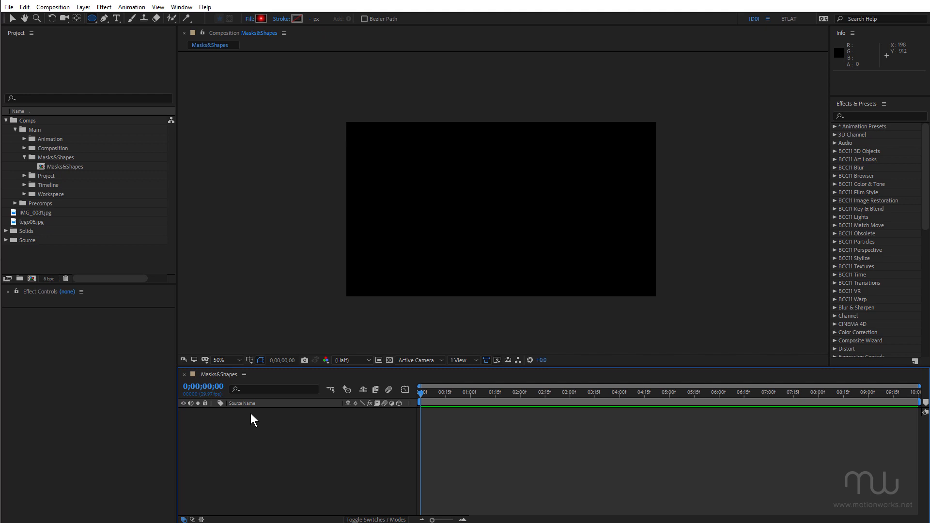
Create a full-frame rectangle and stretch its radial gradient past the right edge
key(alt)
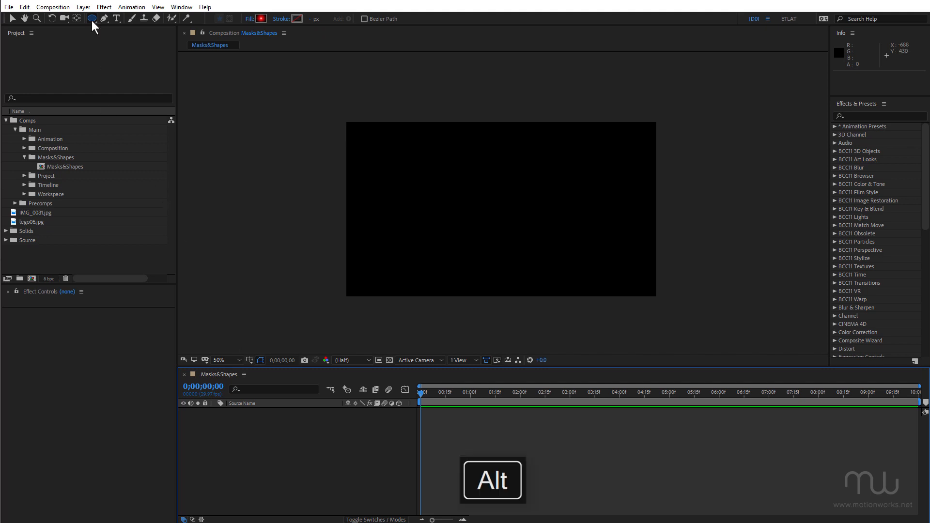
mouse_move(91, 18)
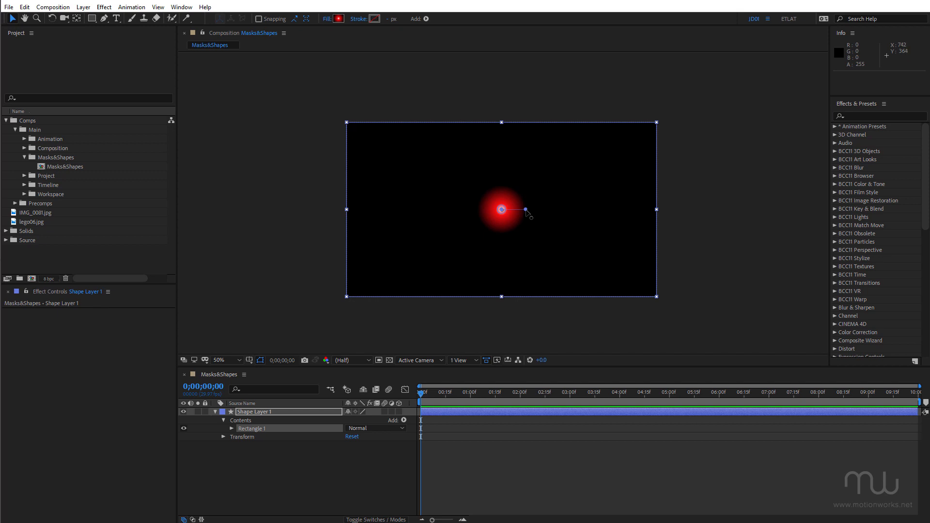
drag(527, 214, 701, 227)
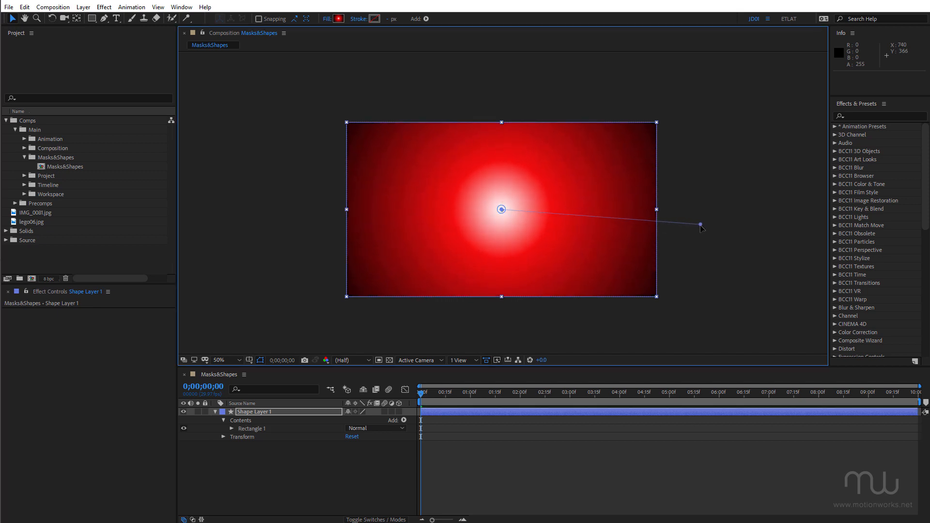
drag(700, 225, 700, 215)
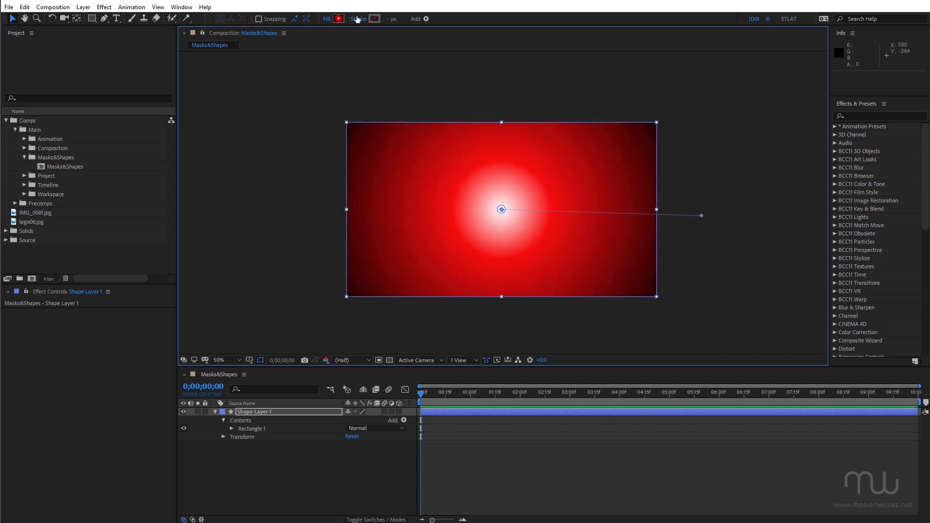
Change the rectangle's fill to a Linear Gradient running from top to bottom
click(349, 18)
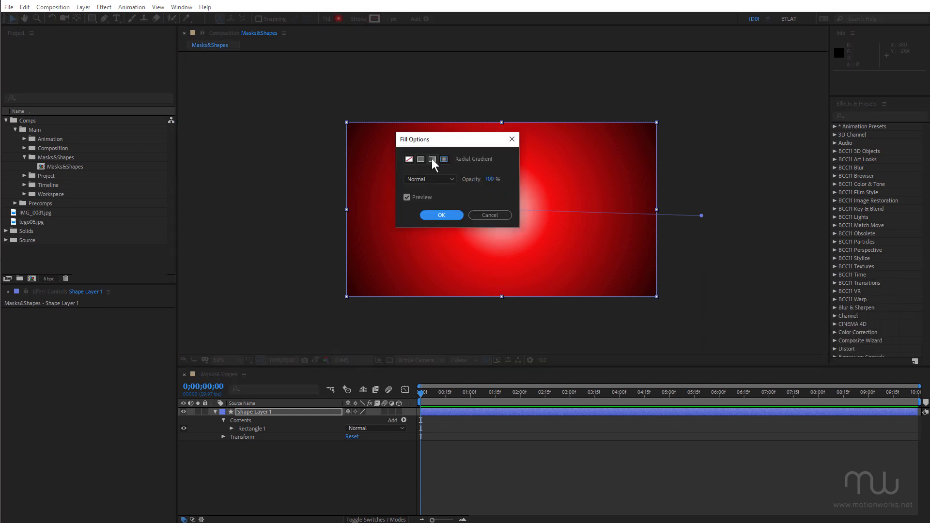
click(441, 215)
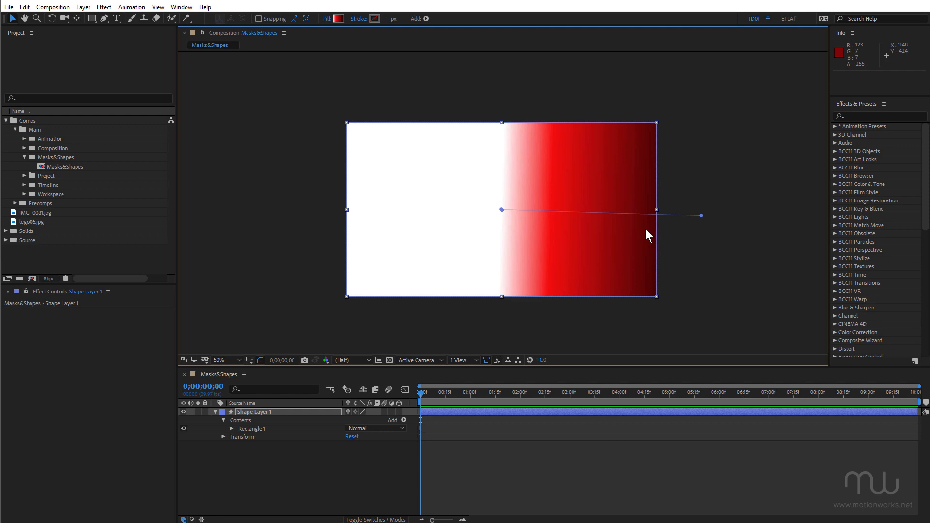
drag(702, 215, 491, 318)
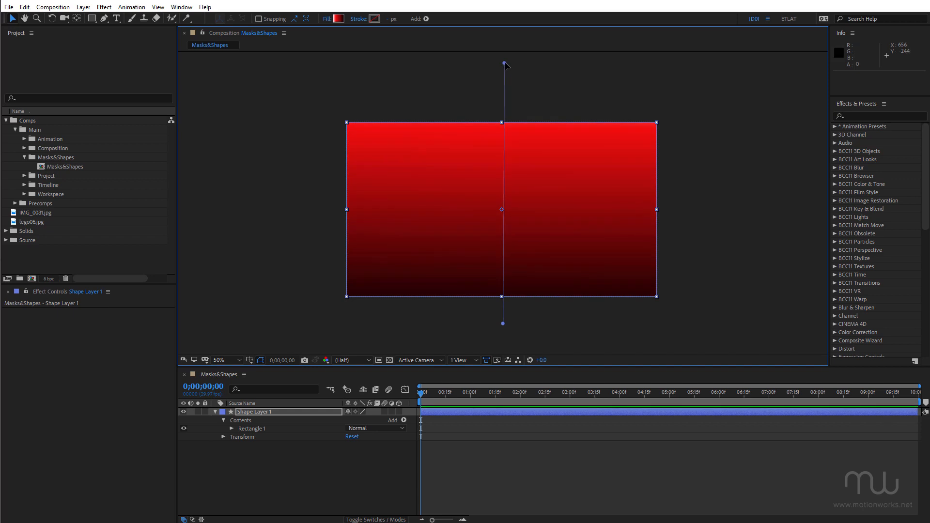
click(273, 389)
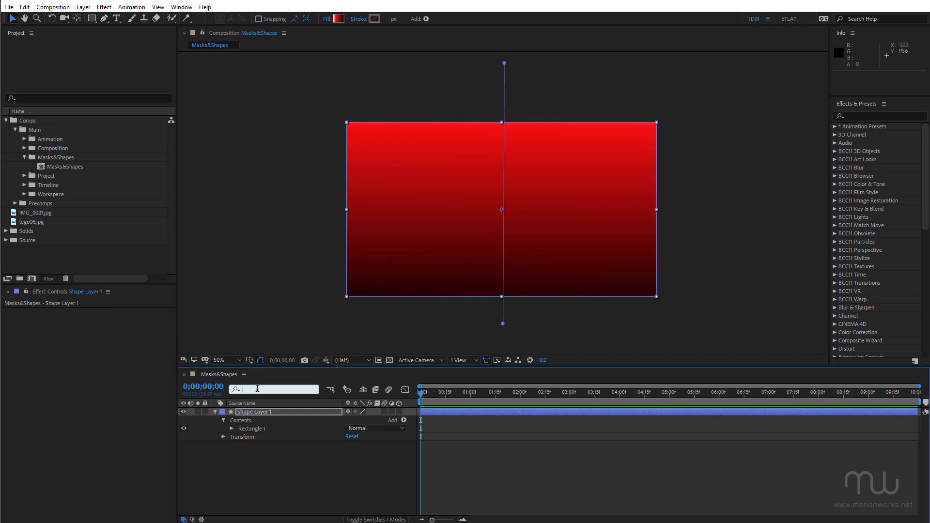
Add colour stops to Gradient Fill 1 and angle its end point toward the lower-left
text(grad)
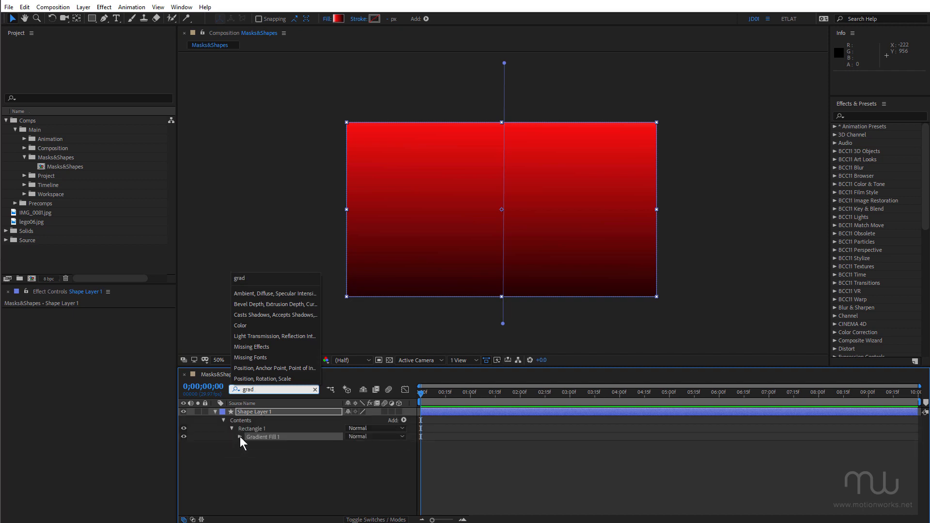
click(241, 437)
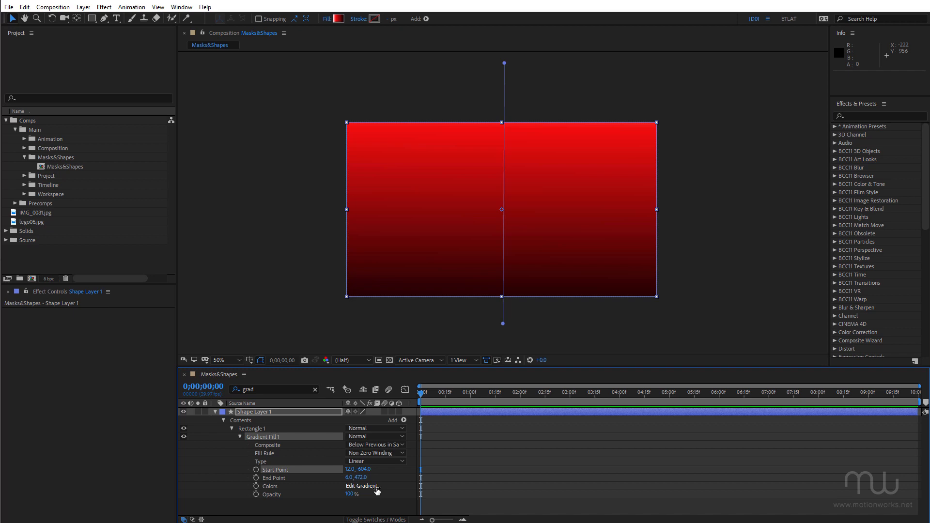
click(362, 487)
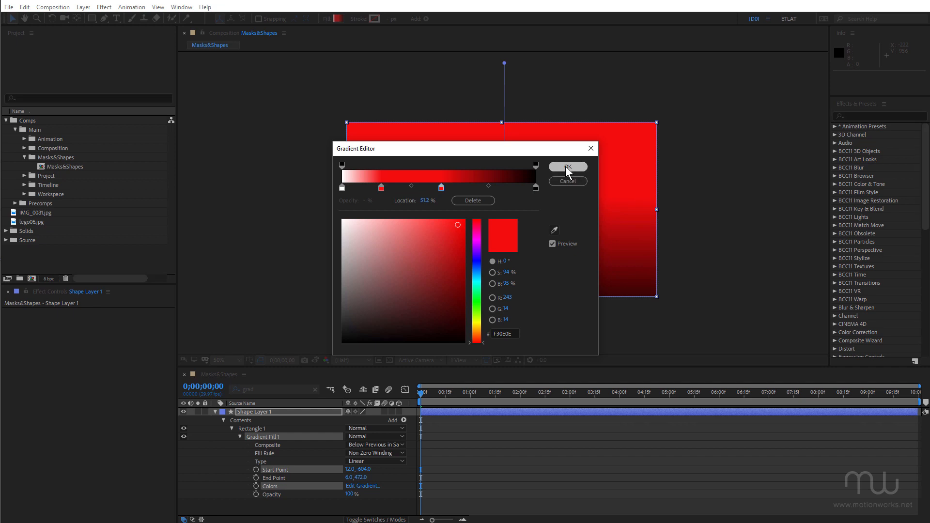
click(566, 167)
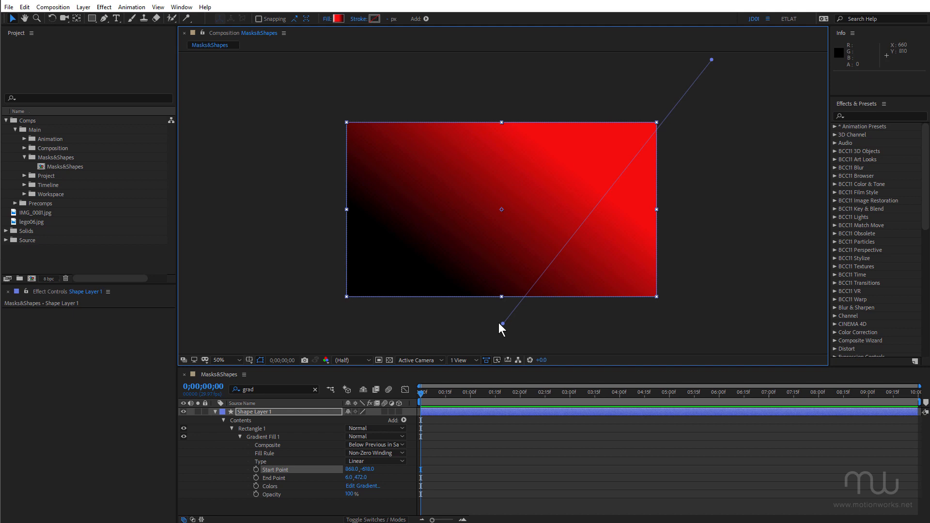
drag(502, 326, 347, 258)
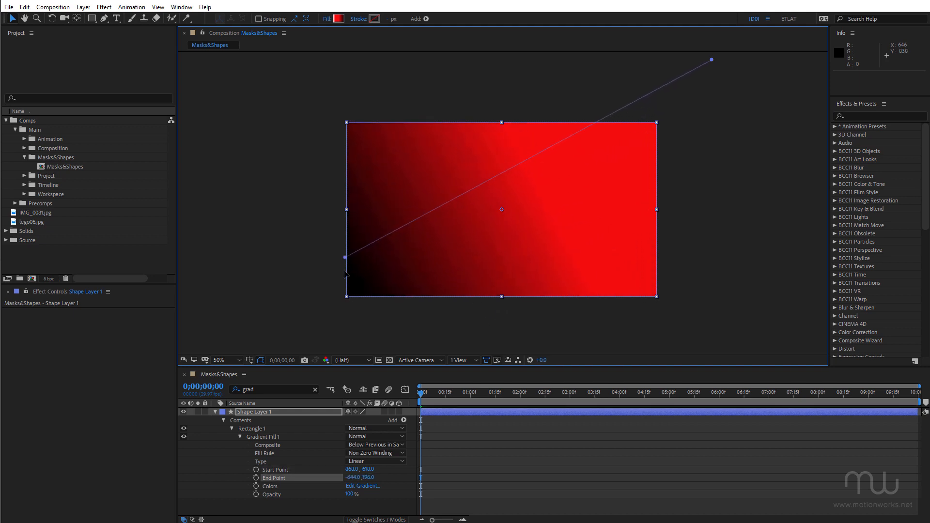